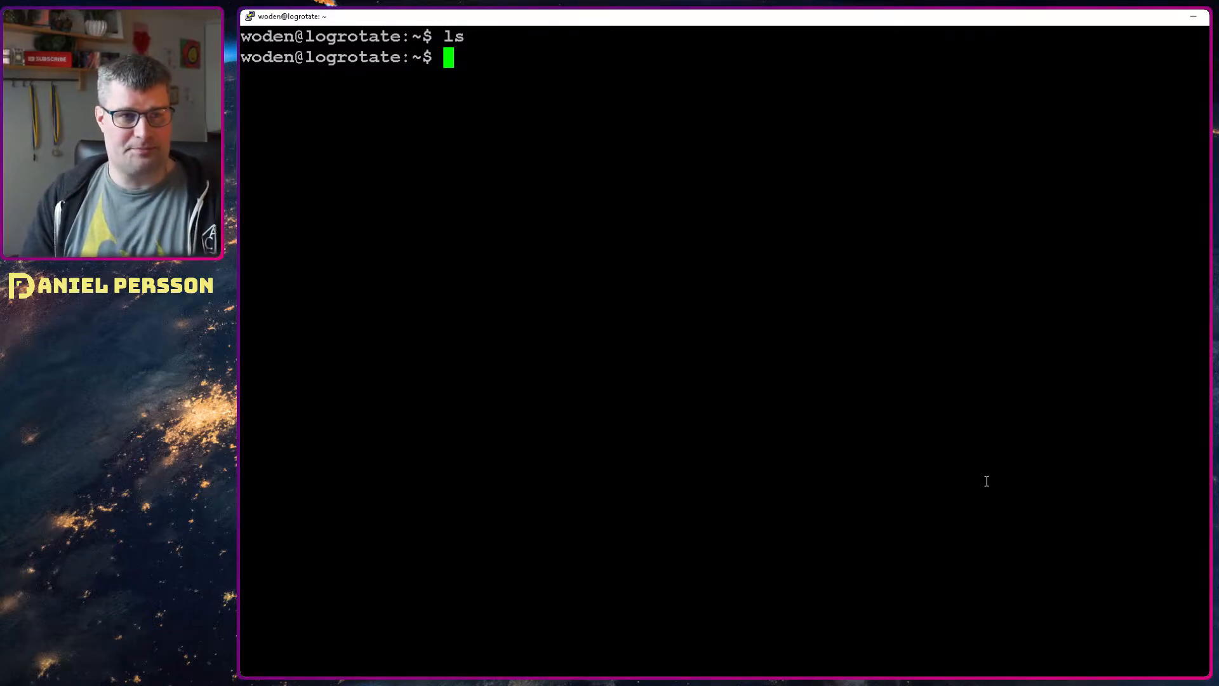
Change into /etc/logrotate.d, list its files, and begin a vi command for rsyslog.
text(cd /etc/)
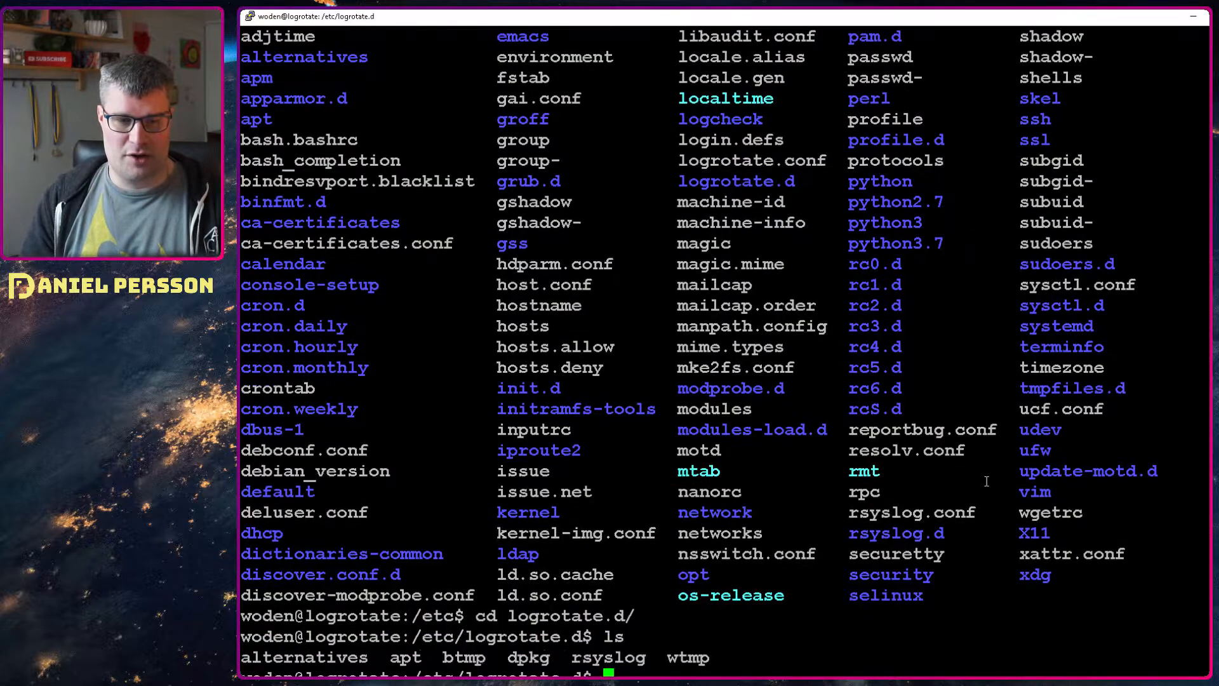
text(vi rsyslog)
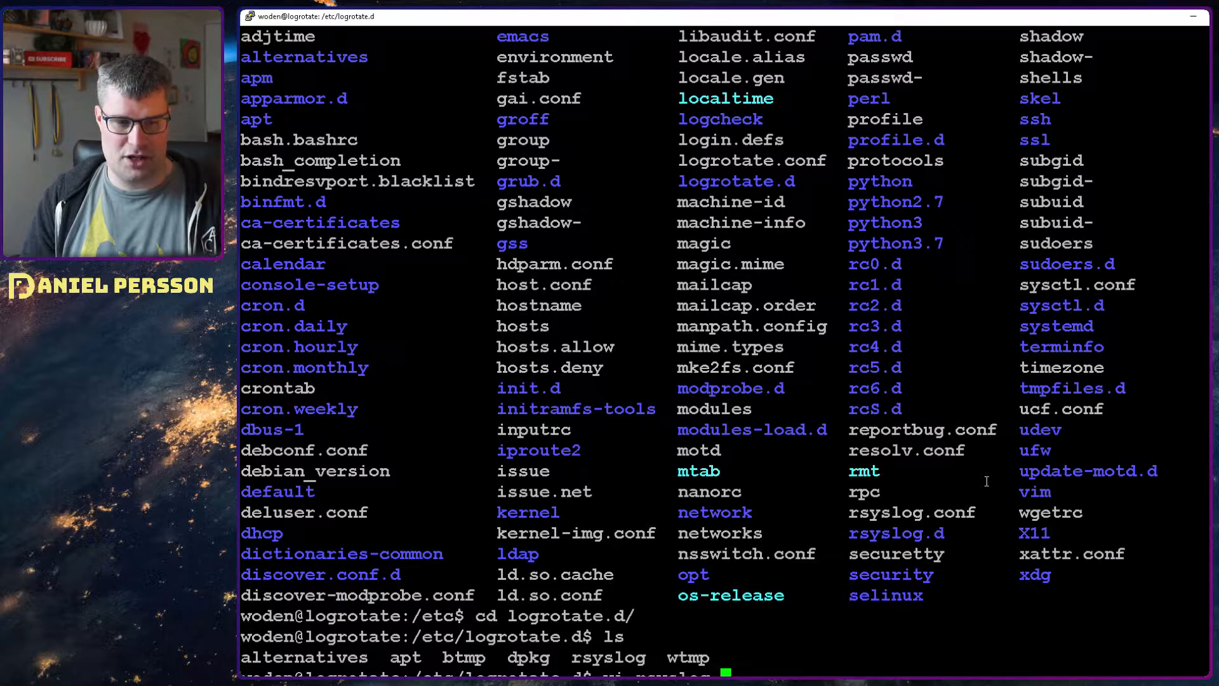
View the rsyslog rotation rules in vim, scrolling through the /var/log/syslog and /var/log/messages blocks.
key(Return)
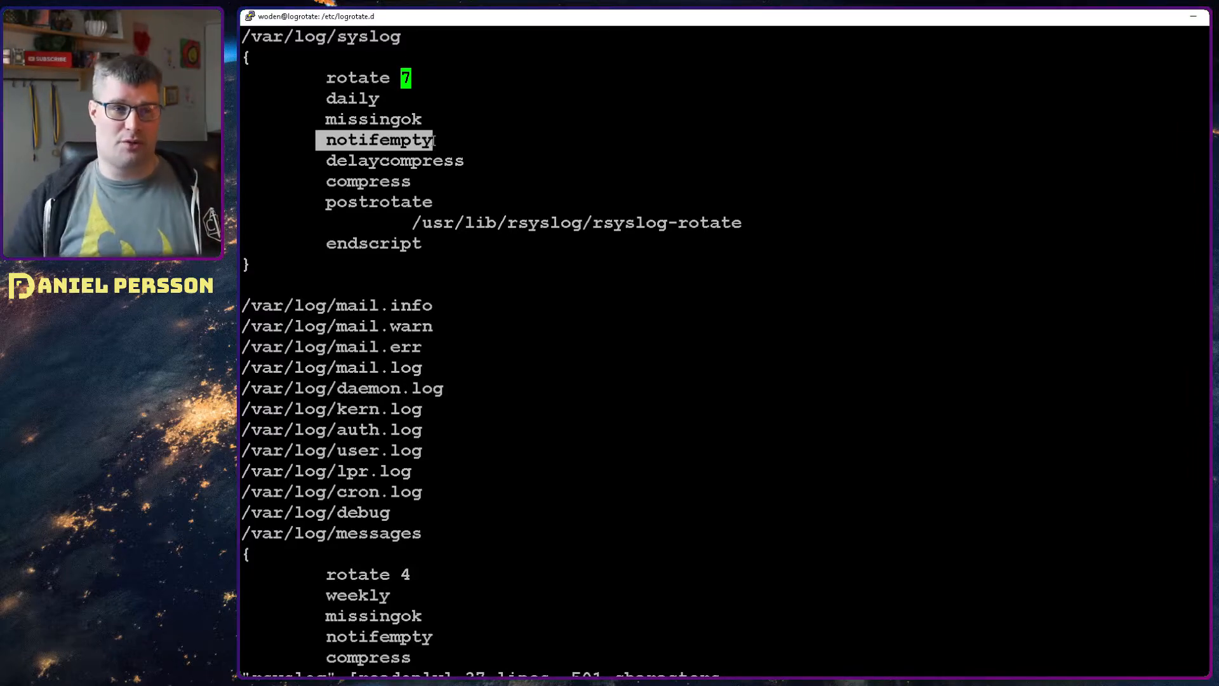
click(393, 160)
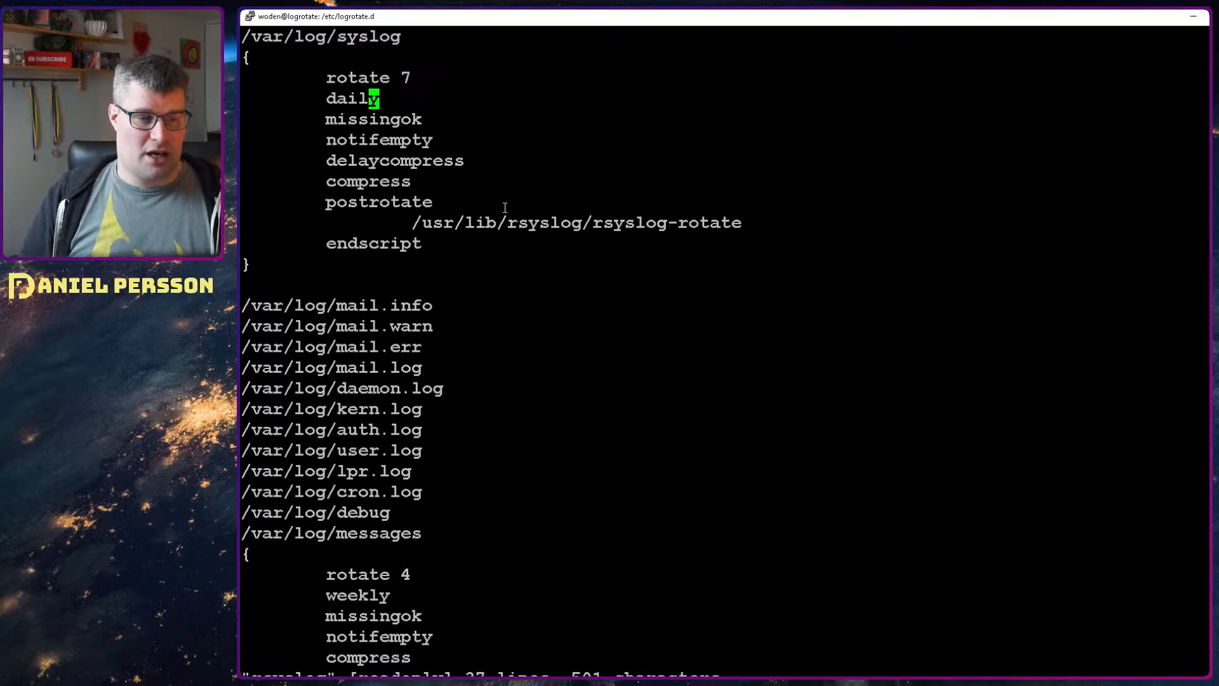
scroll(down, 3)
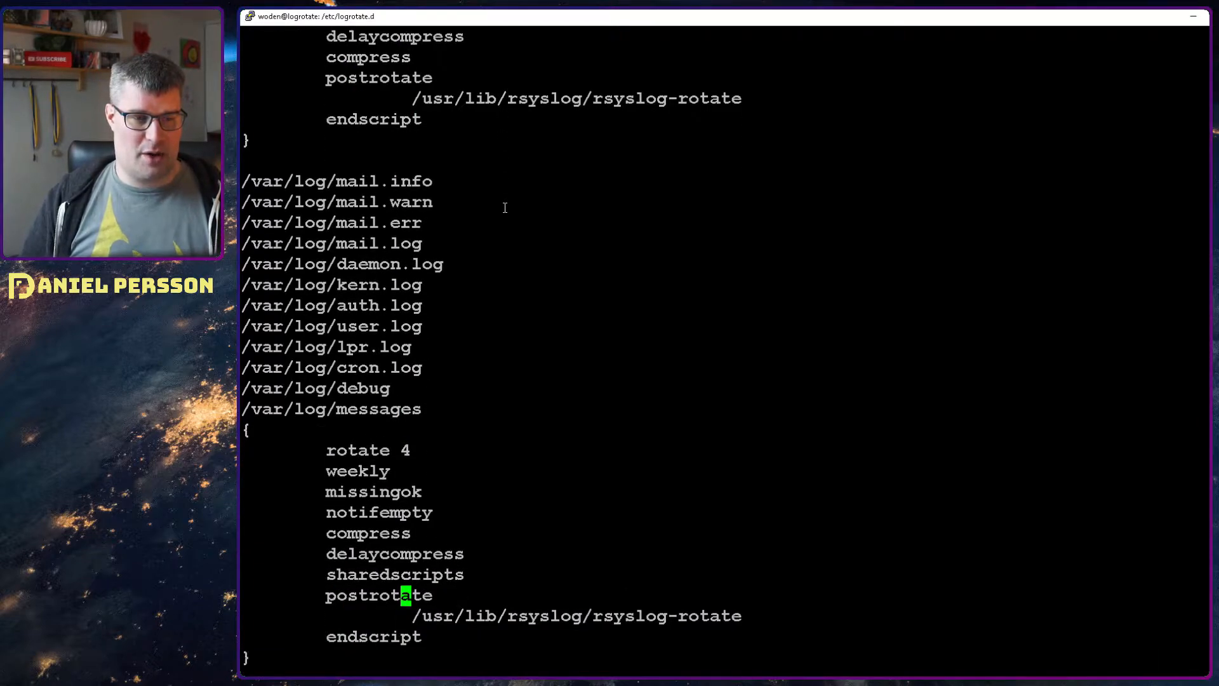
mouse_move(410, 422)
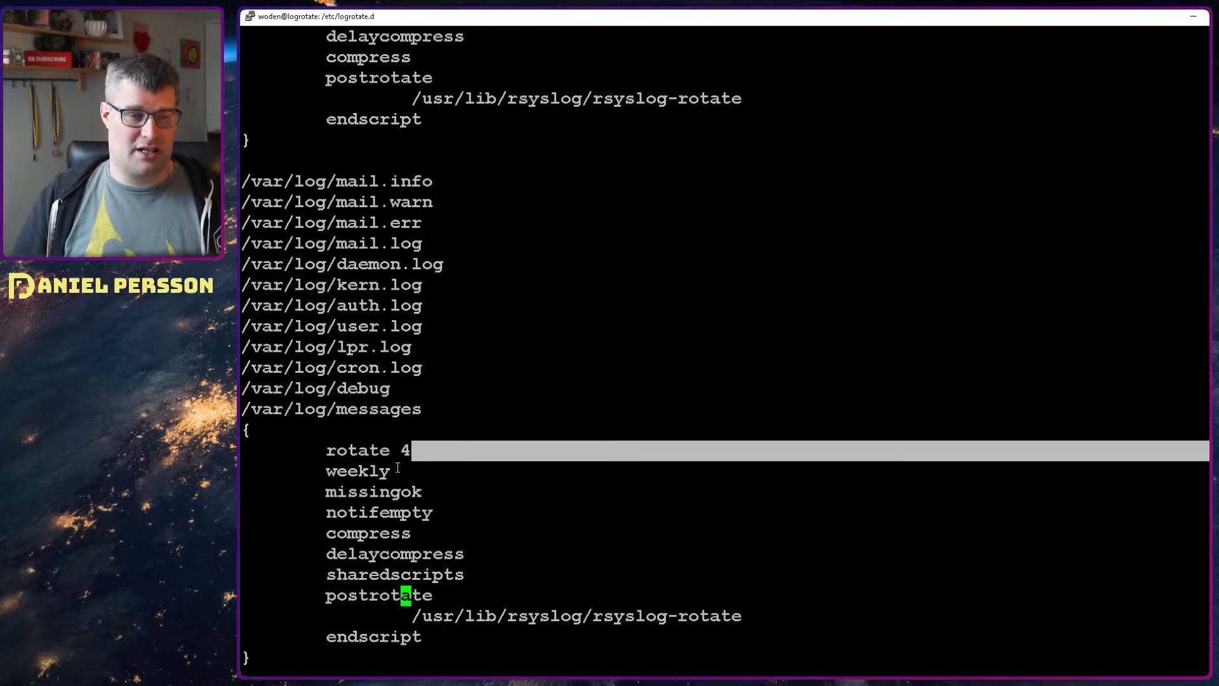
double_click(358, 470)
text(ls -al)
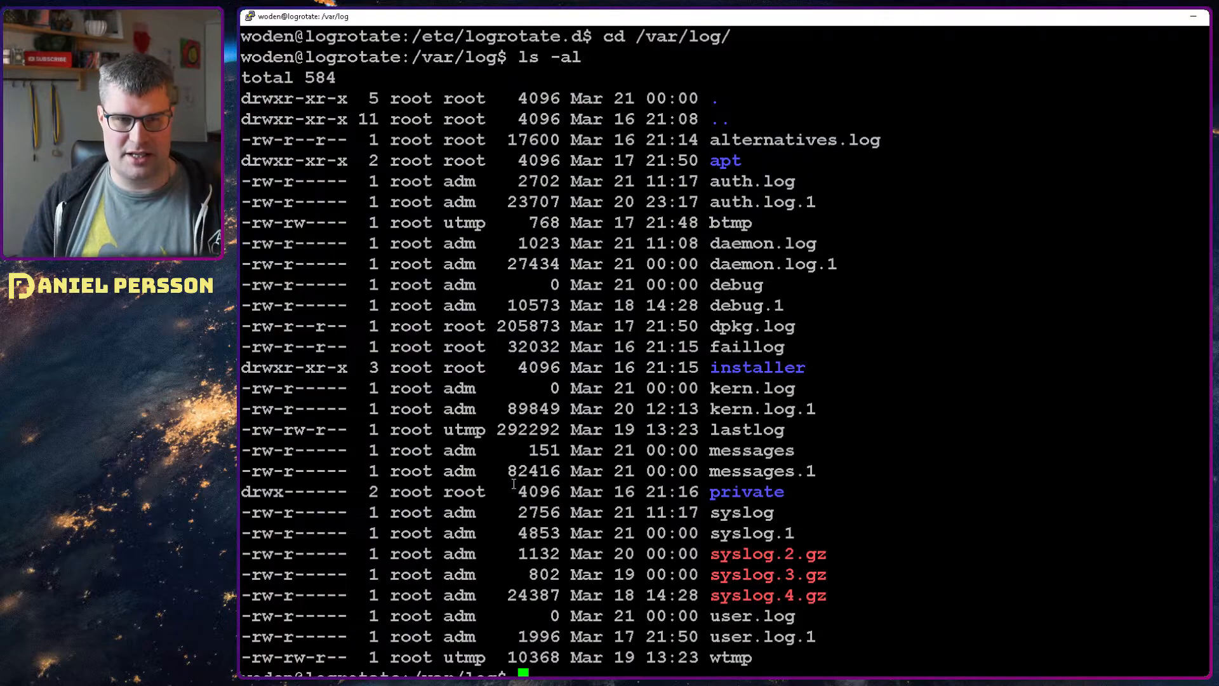
mouse_move(817, 420)
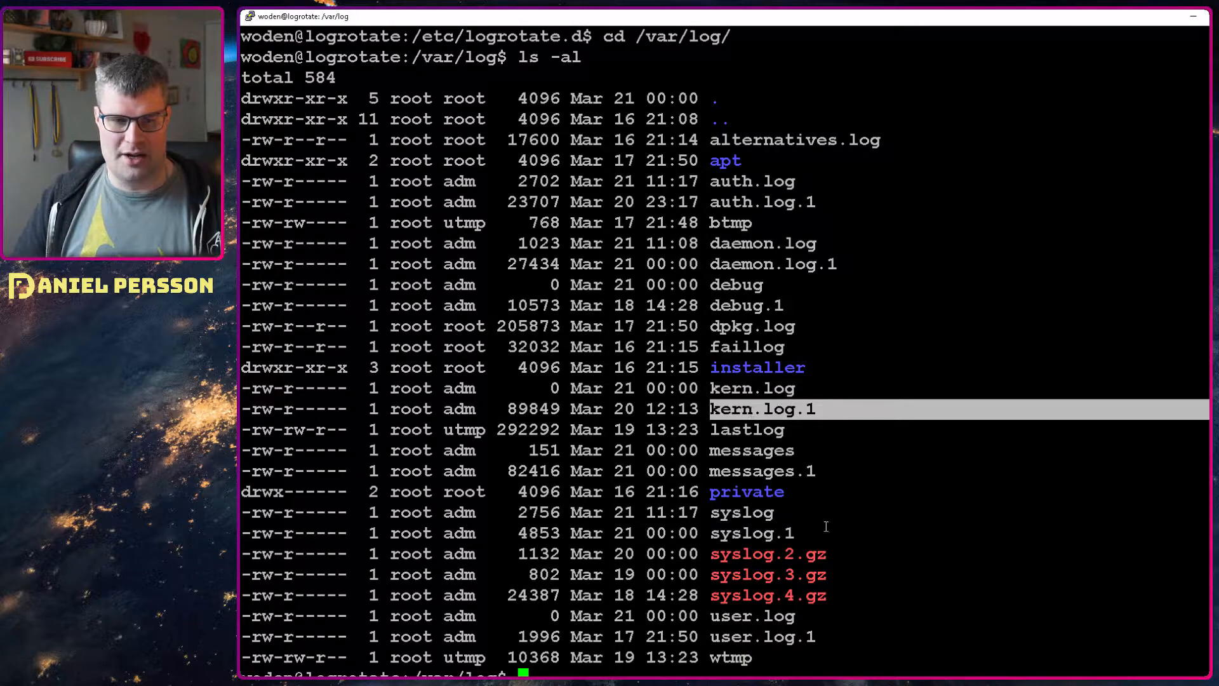
mouse_move(820, 411)
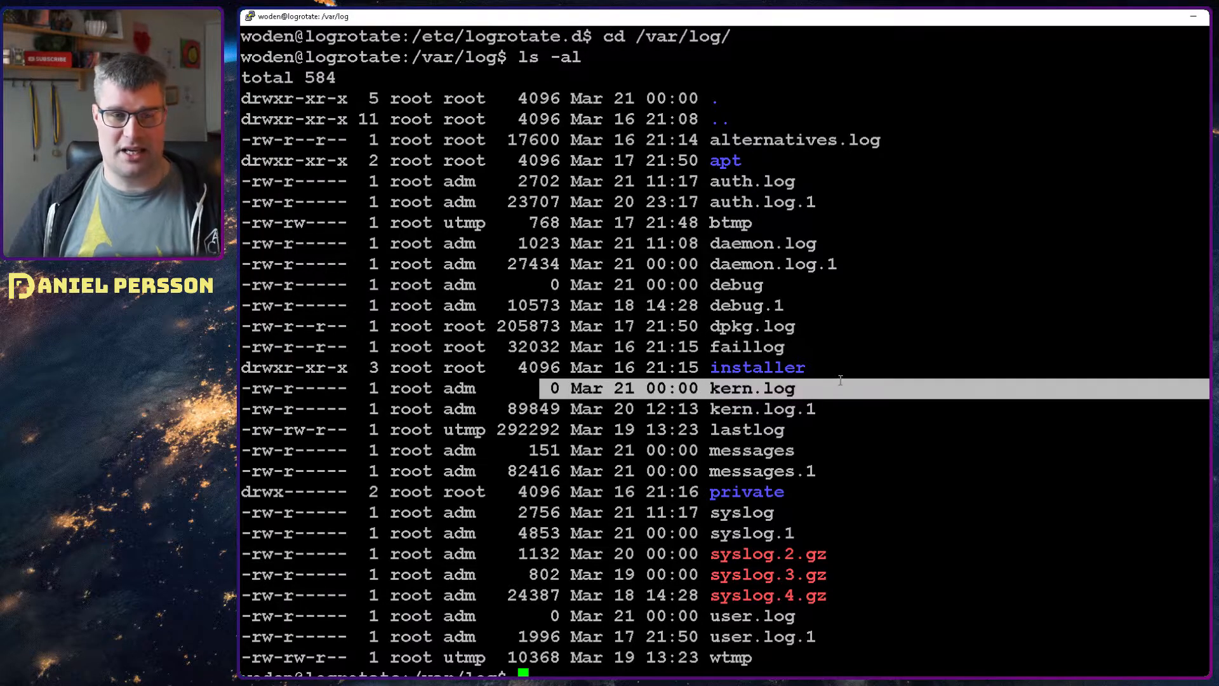
mouse_move(857, 398)
text(cd /etc/)
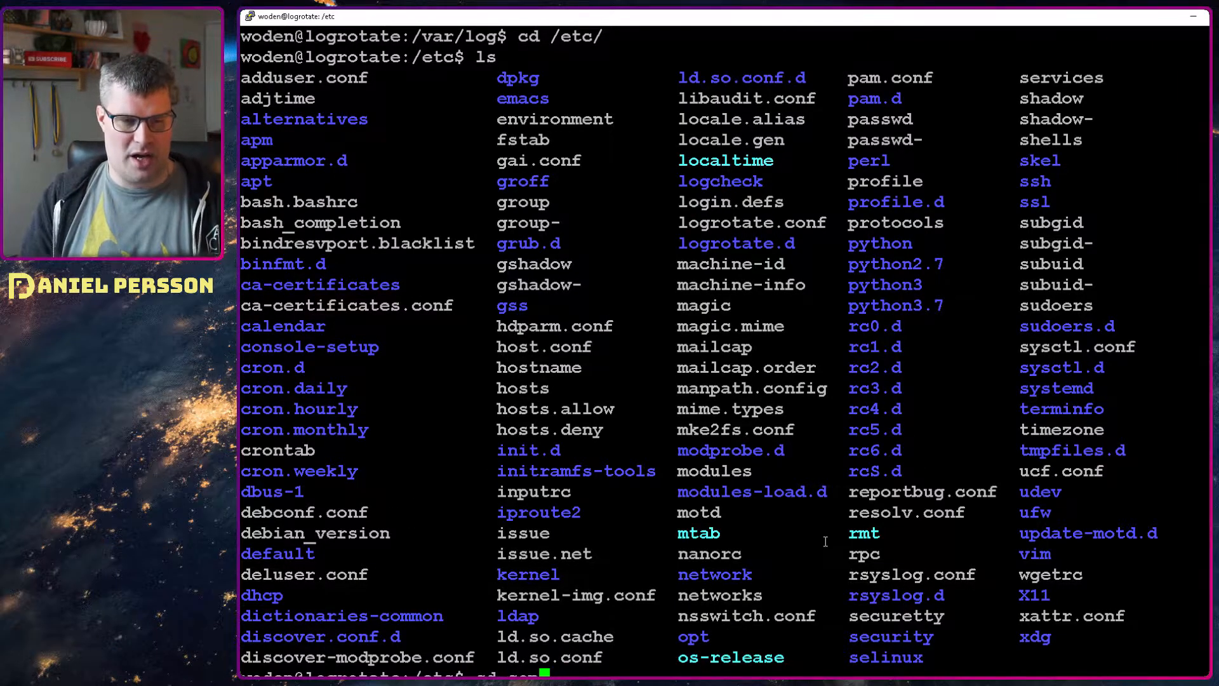
Change directory with cd console-setup/ while navigating back through /etc.
text(cd console-setup/)
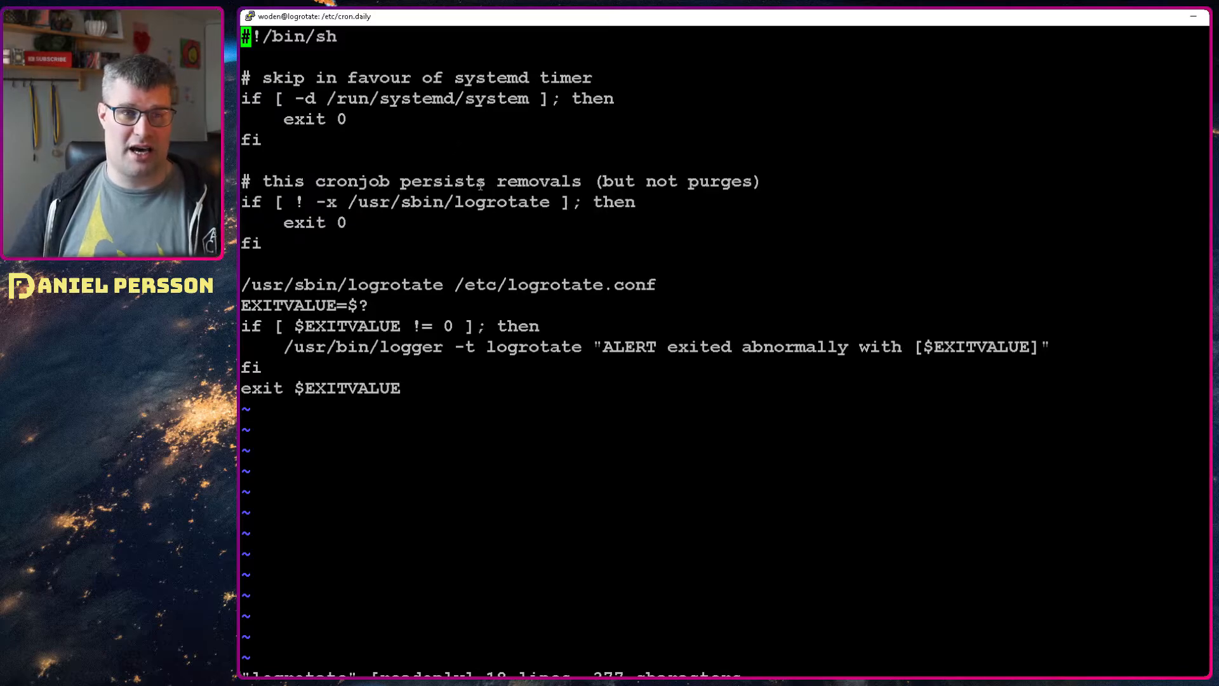
Review systemctl list-timers showing logrotate due at midnight, then quit the pager with q.
double_click(449, 202)
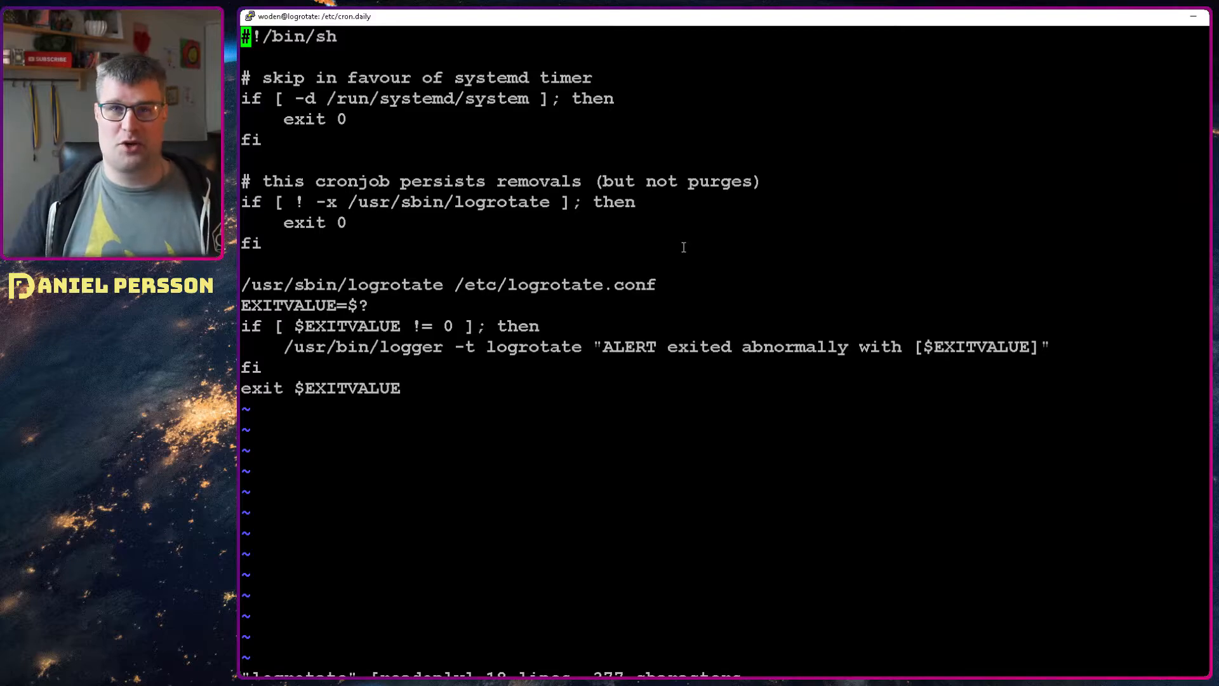
mouse_move(484, 175)
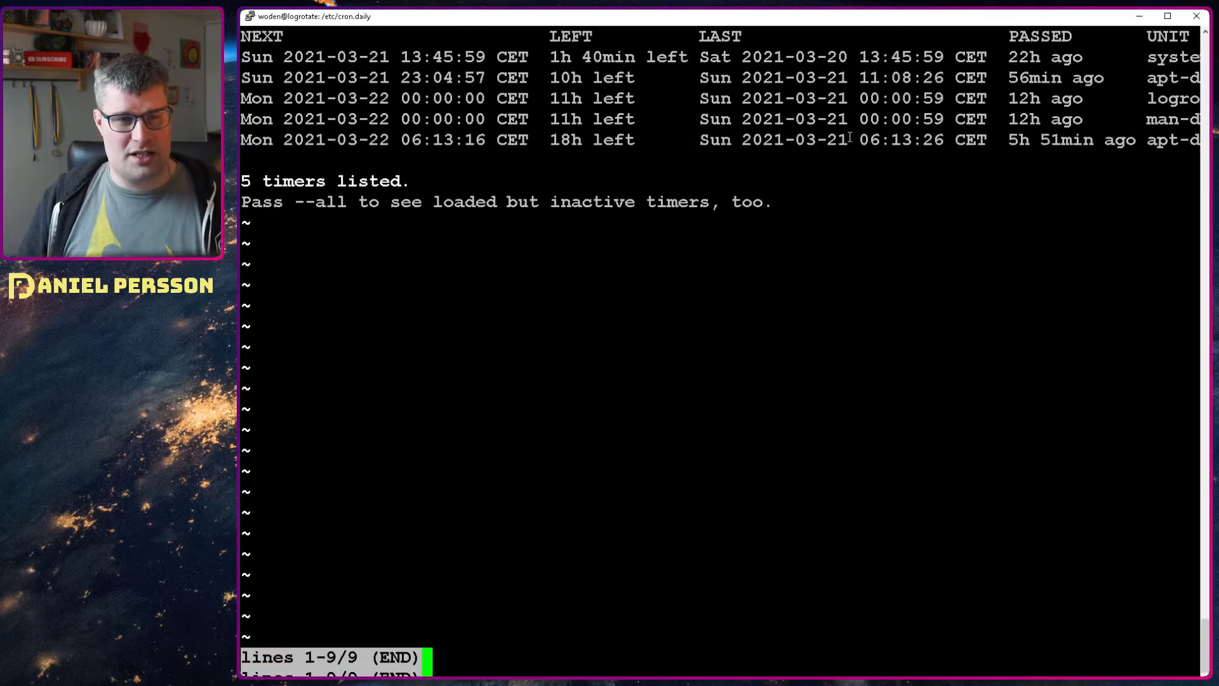
mouse_move(808, 311)
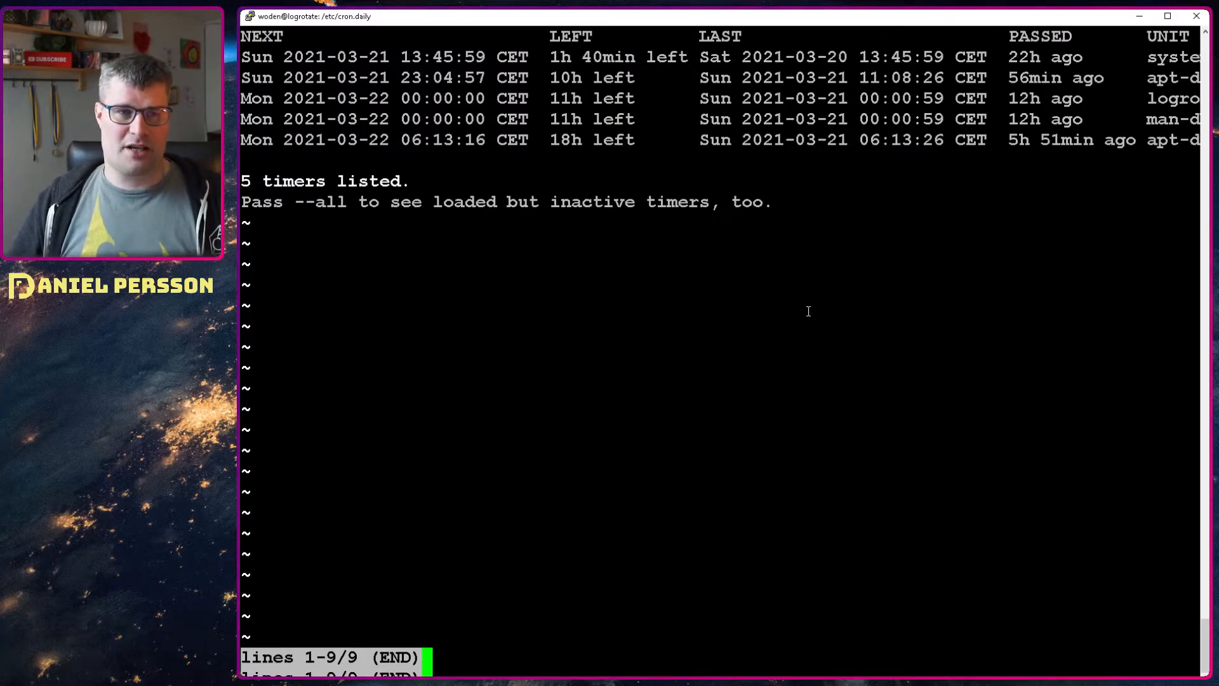
key(q)
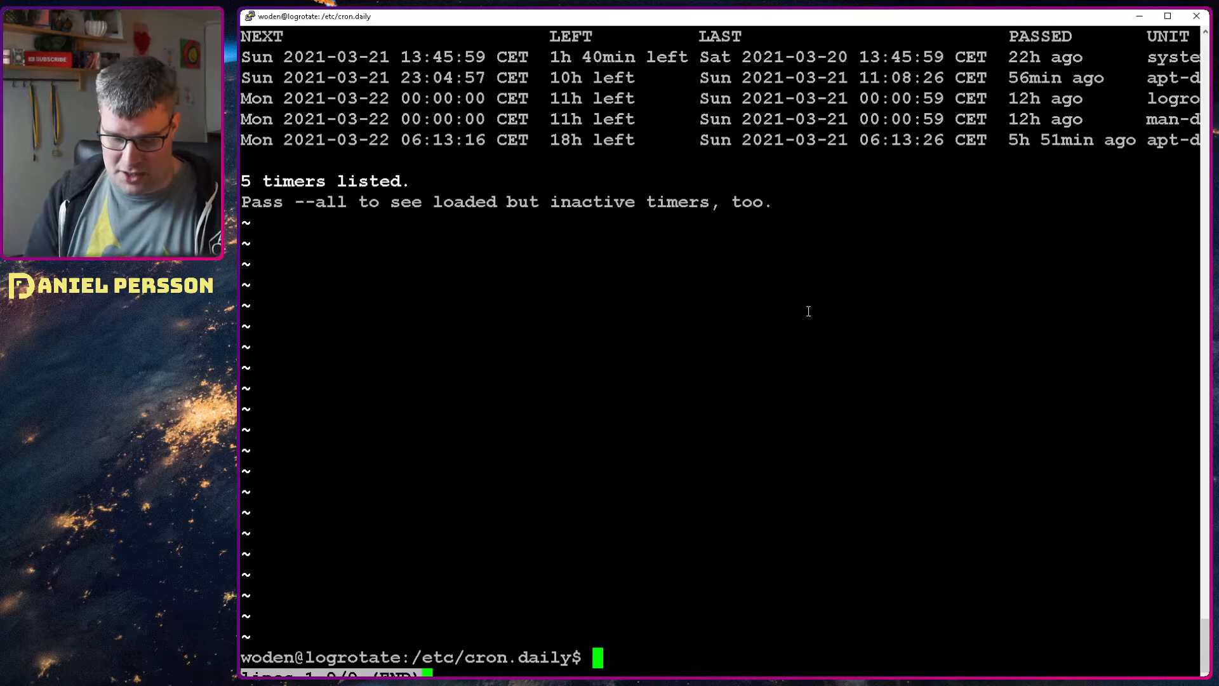
Change into /lib/systemd/system and start vi logrotate. to see the service and timer completions.
text(cd /lib)
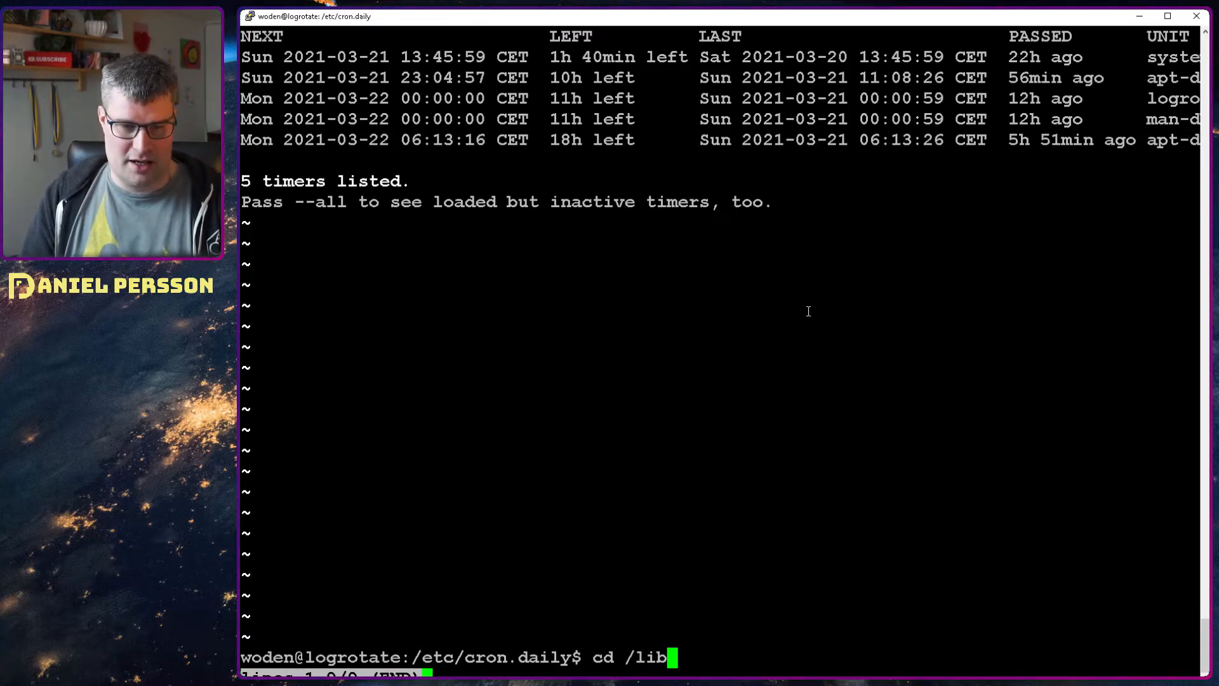
text(s)
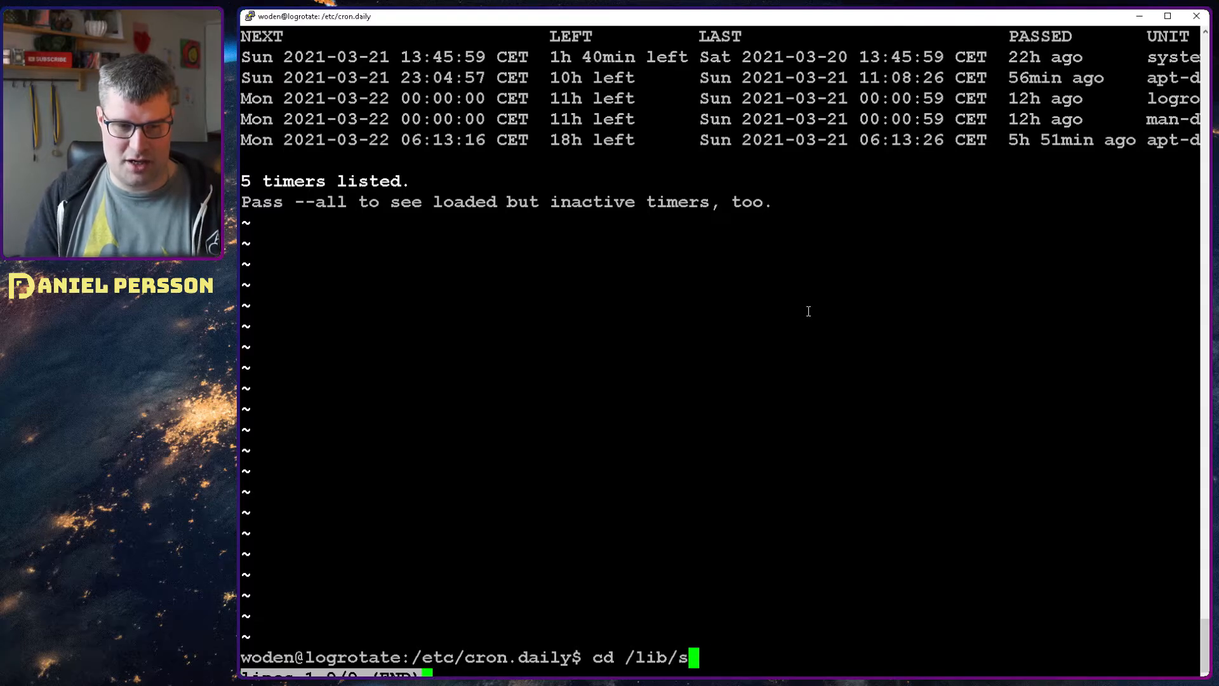
text(ystemd/)
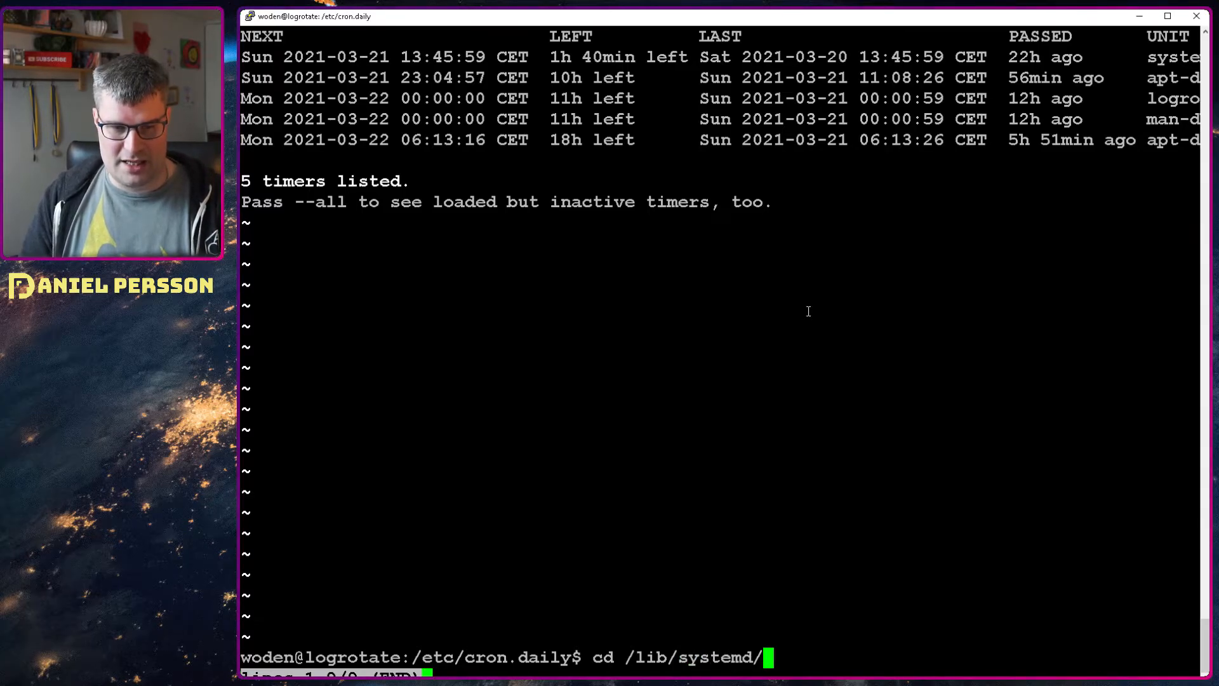
key(Return)
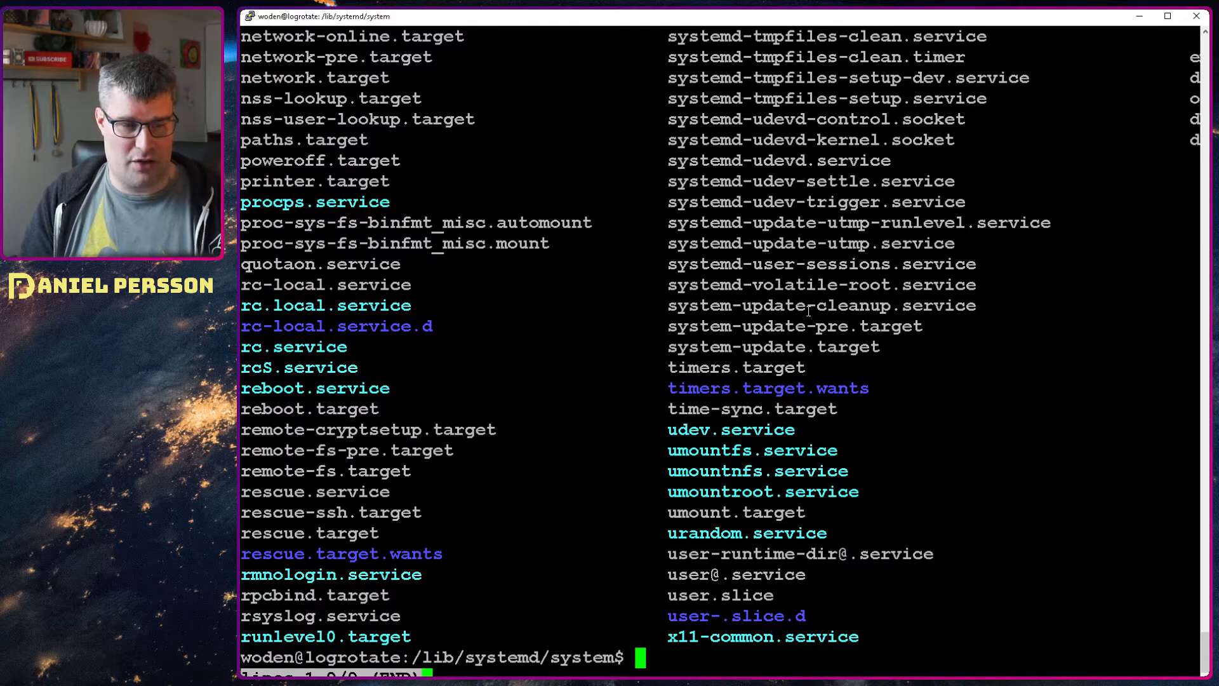
text(vi)
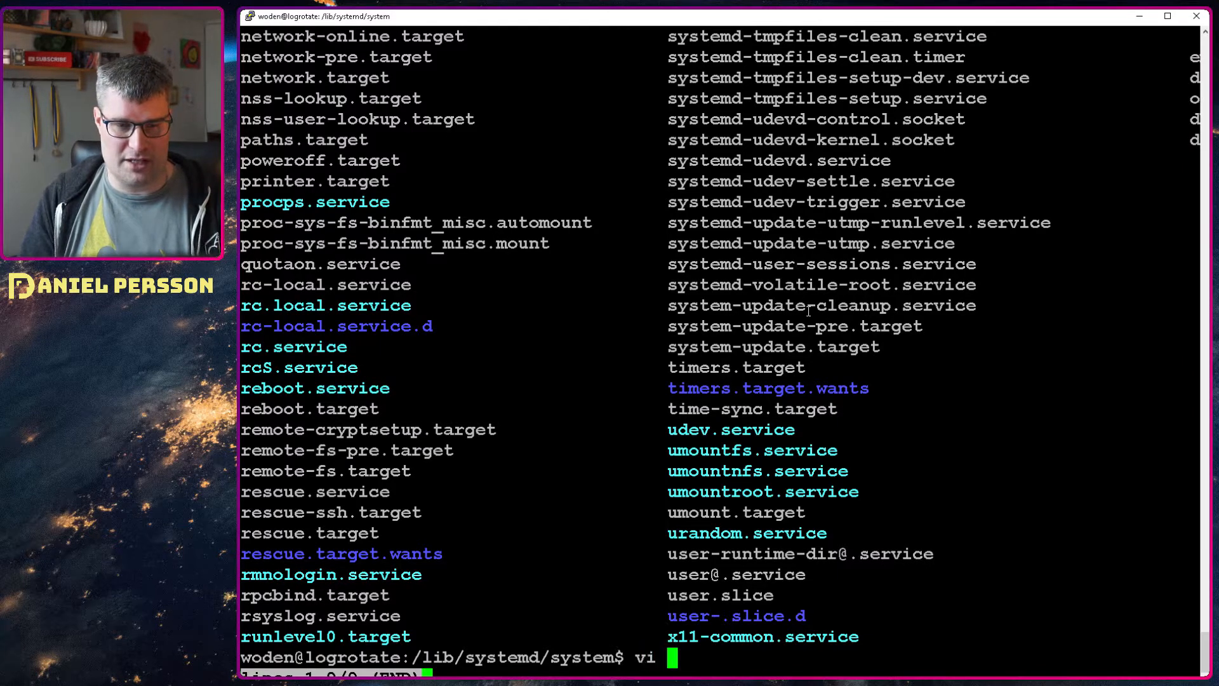
text(logrotate.)
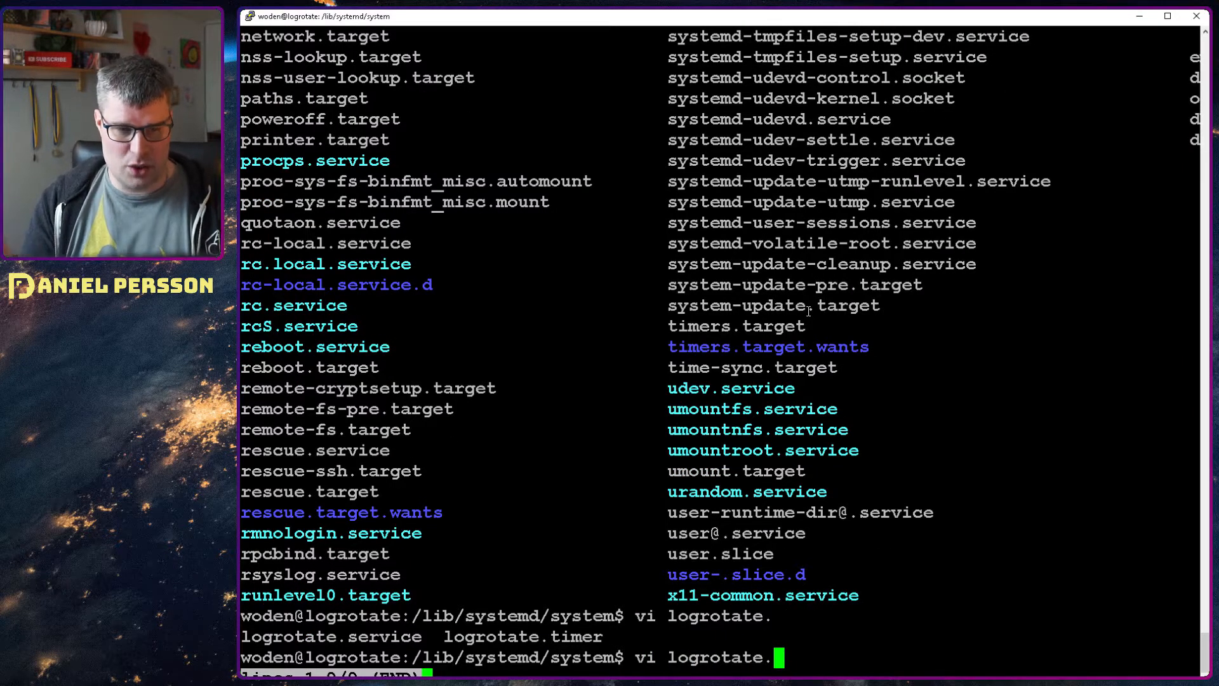
Load logrotate.timer in vim, showing OnCalendar=daily, 12h accuracy and Persistent=true.
key(Return)
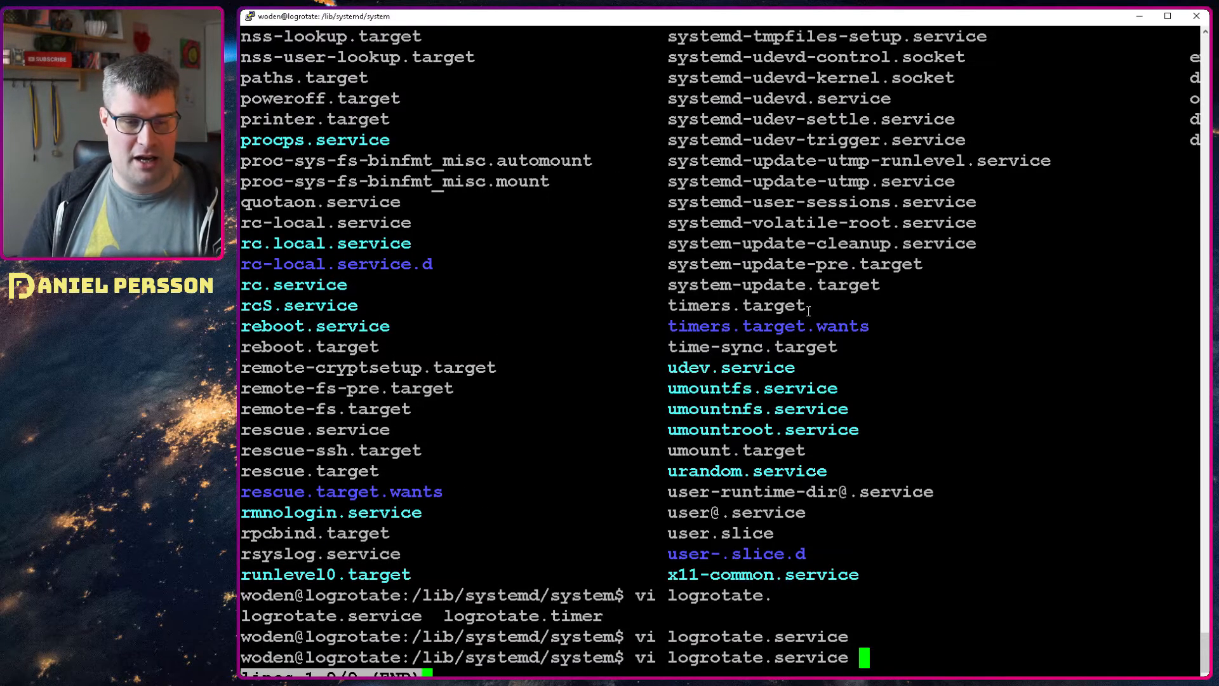
key(Return)
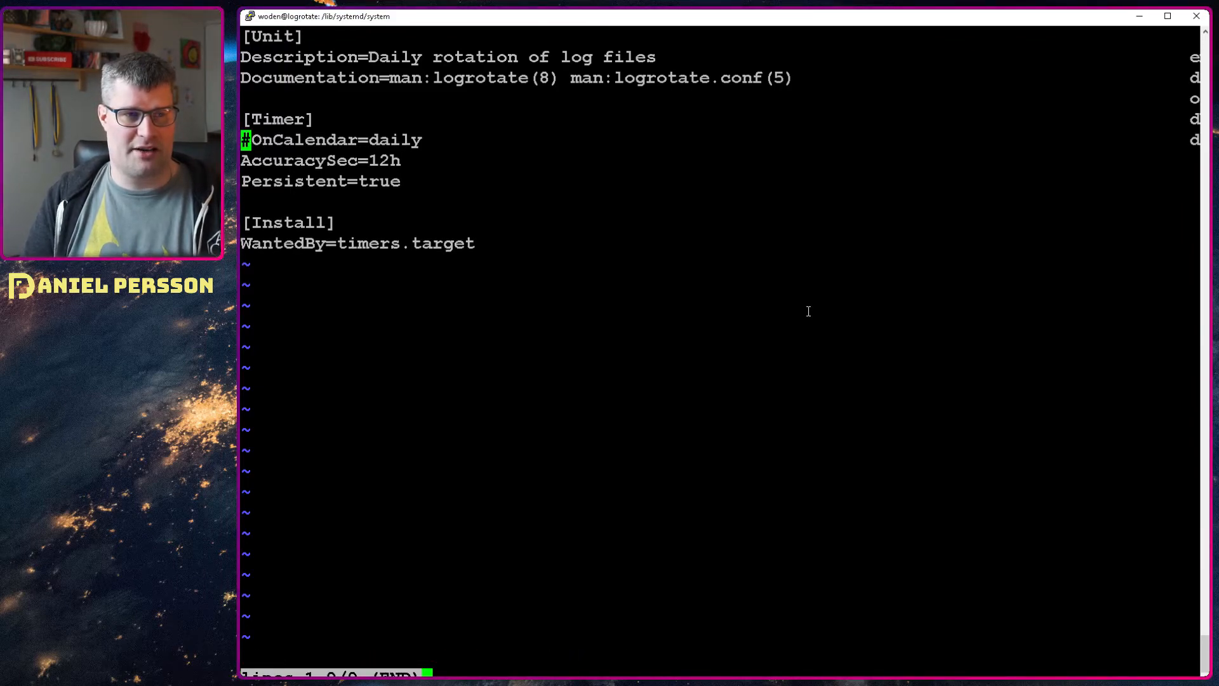
Add the line OnCalendar=*-*-* 08:00:00 to the timer and save with :wq.
text(On)
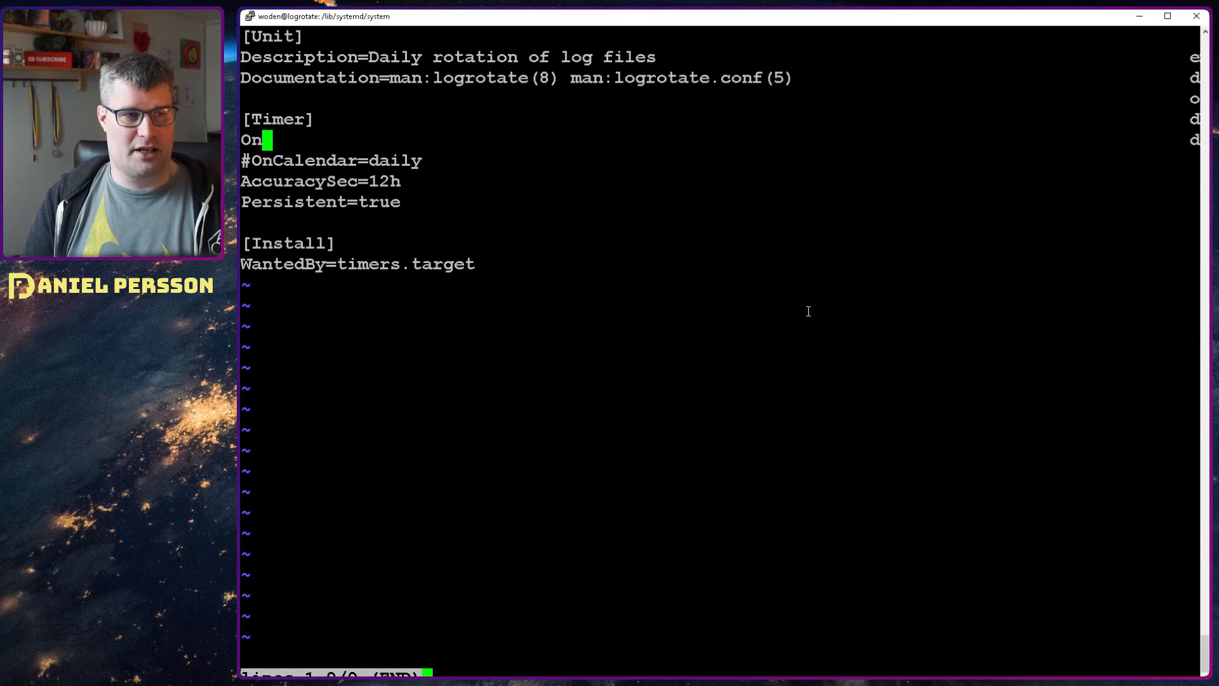
text(Calender)
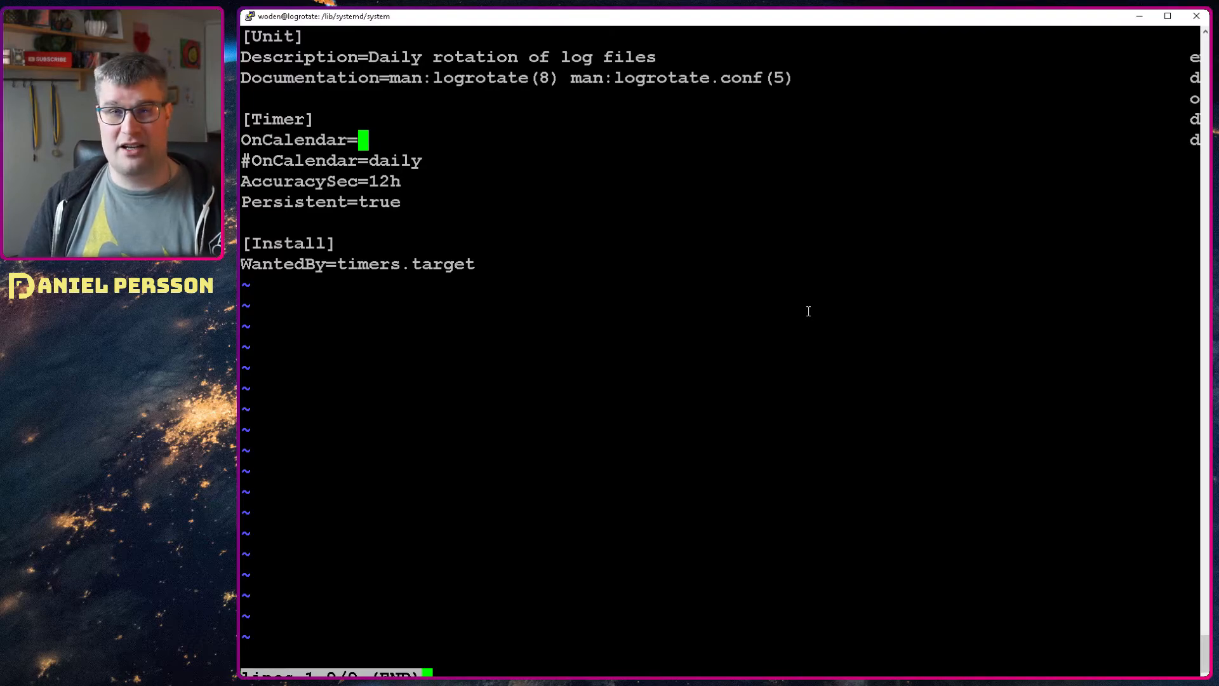
text(*-*)
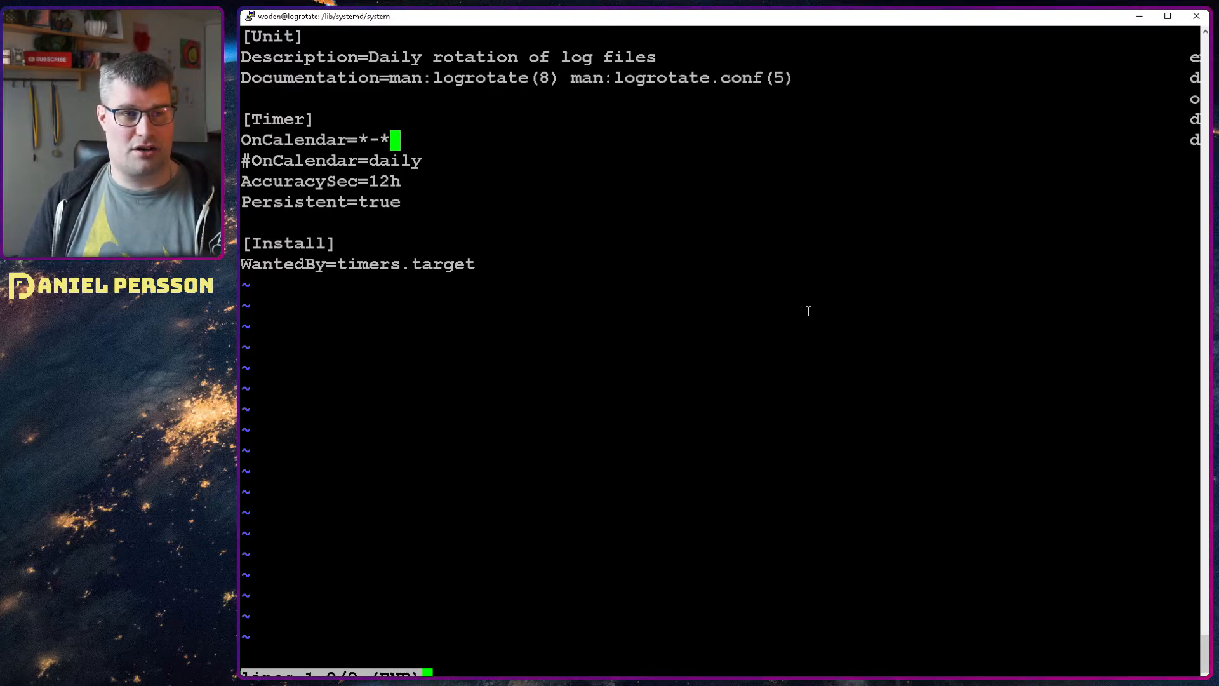
text(-*)
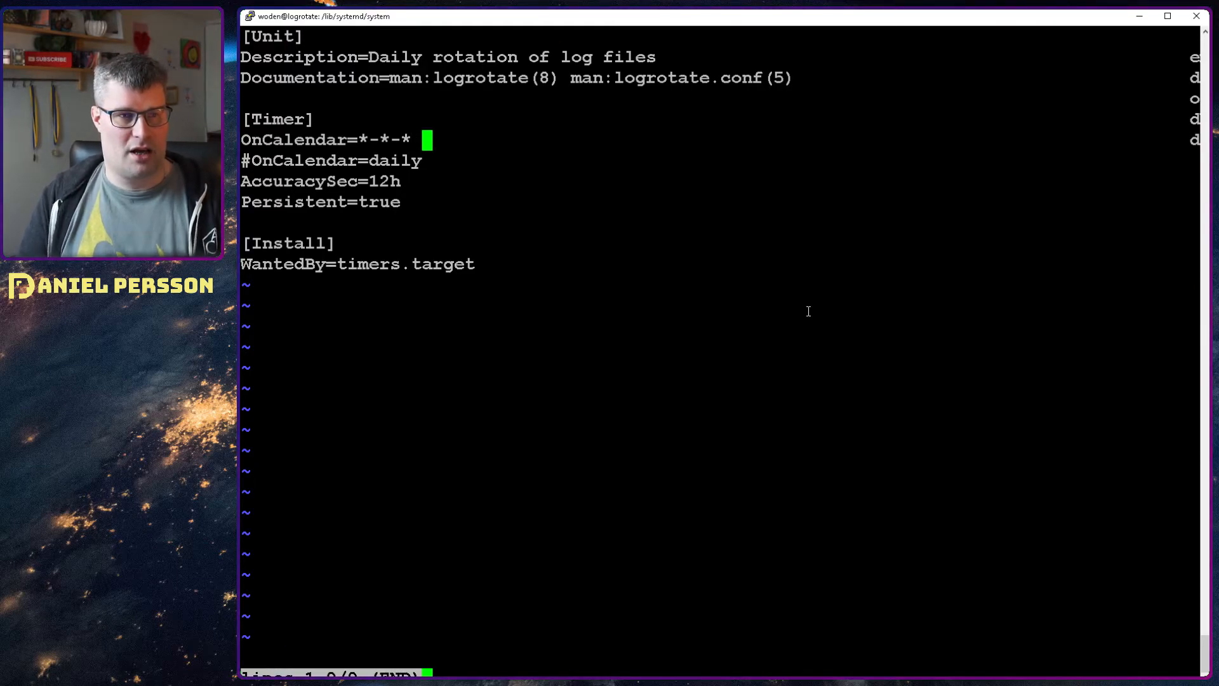
text(08)
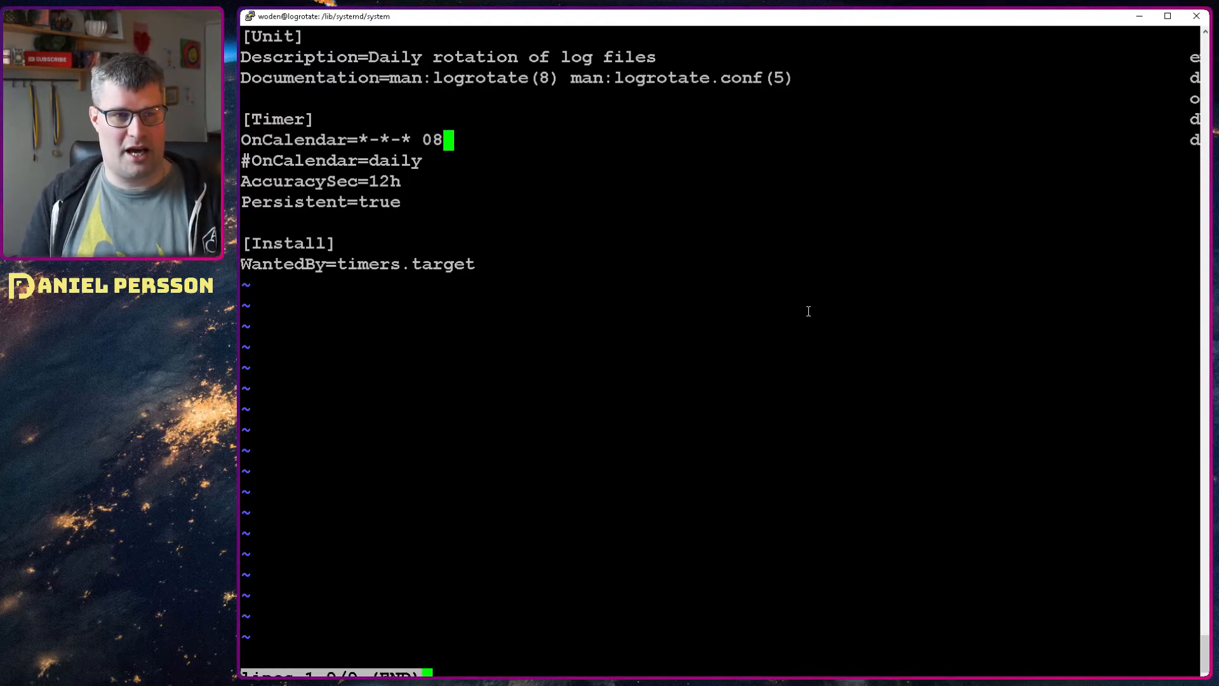
text(:00:00)
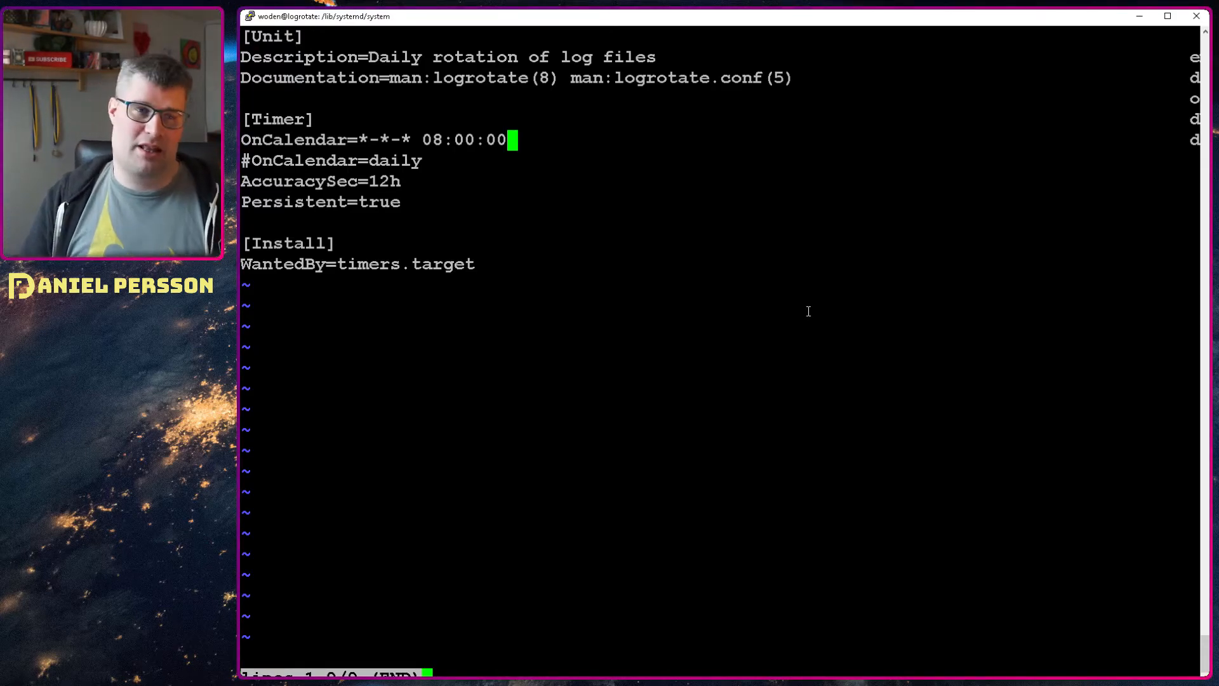
key(q)
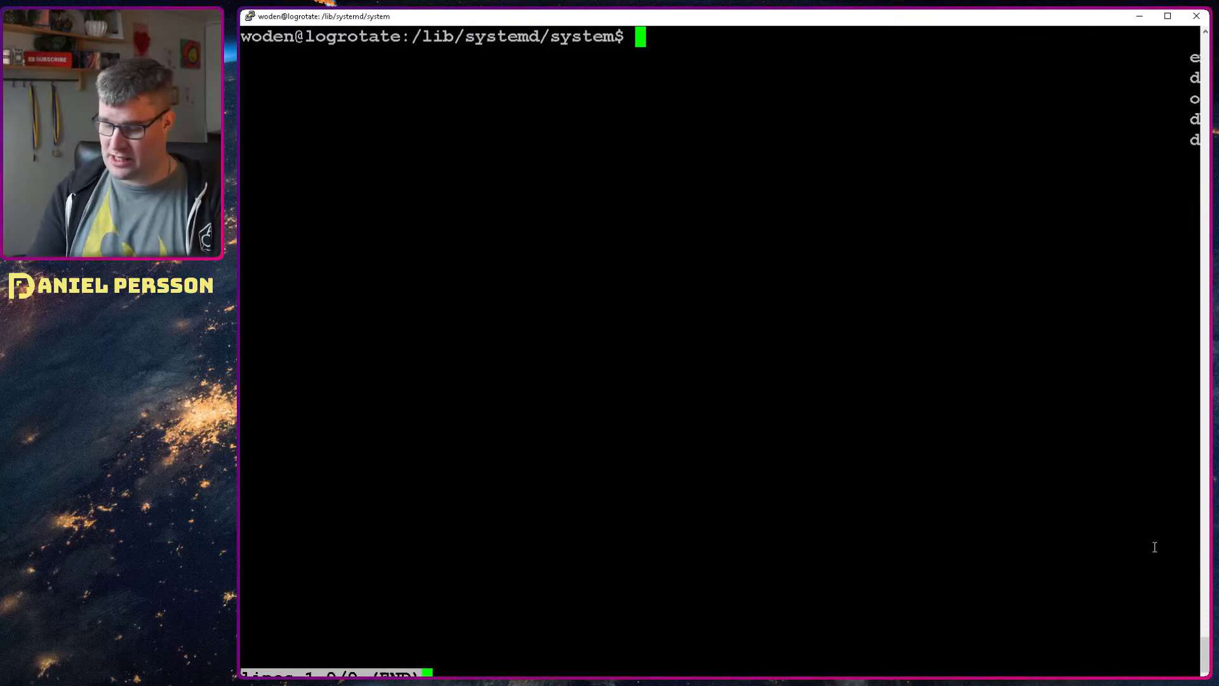
Reload systemd units with sudo systemctl daemon-reload after an access-denied attempt.
text(syste)
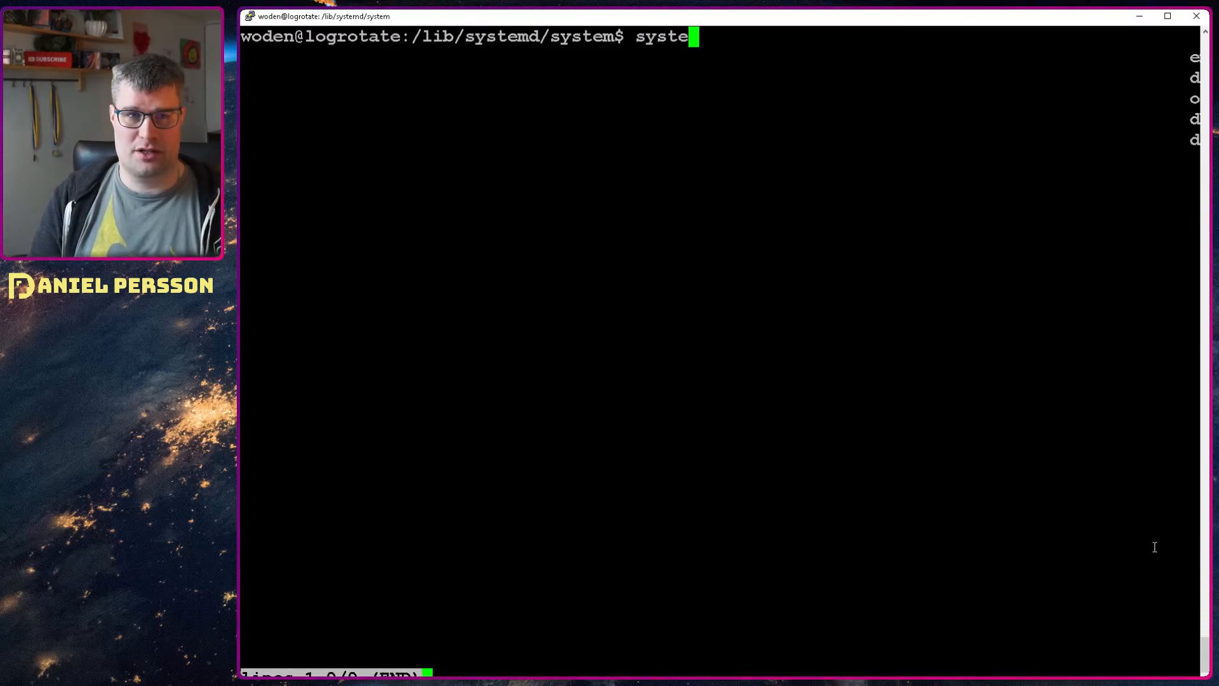
text(mctl)
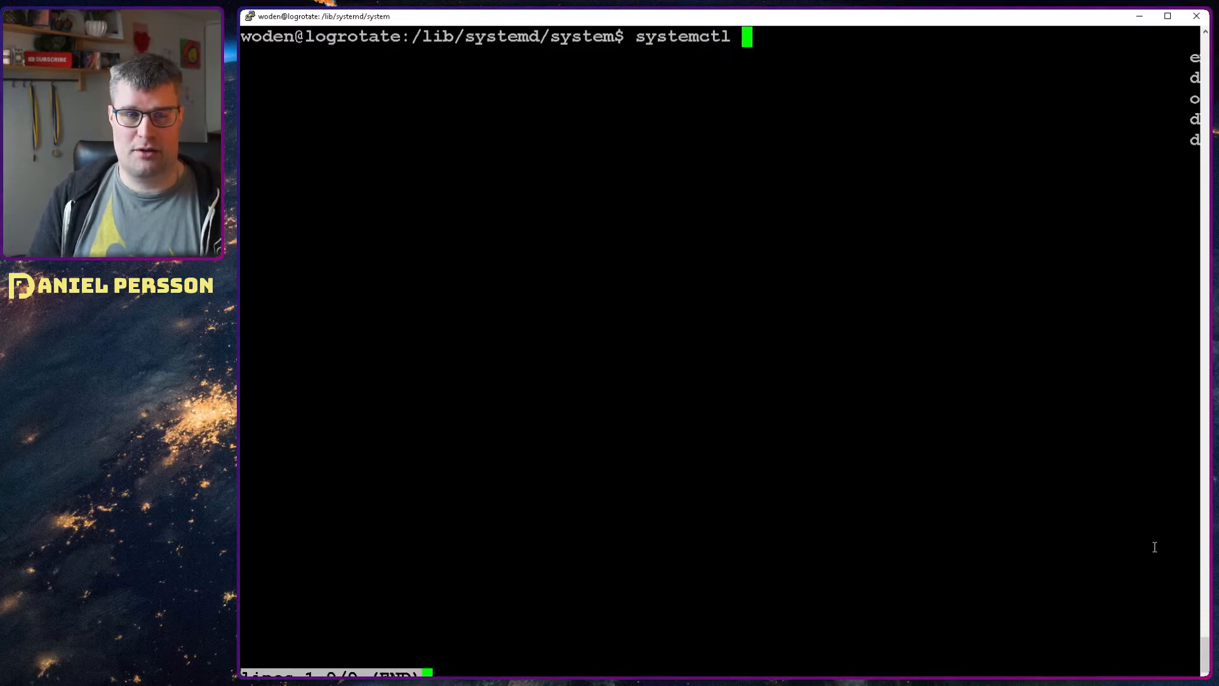
text(reload)
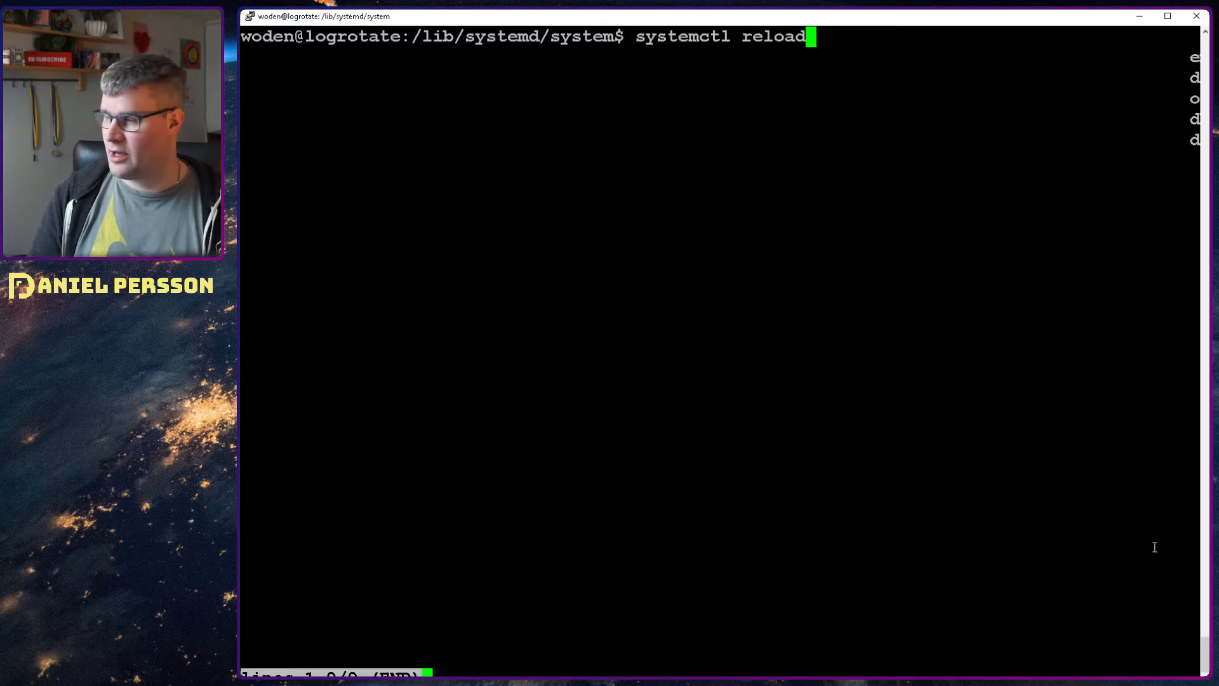
text(dea)
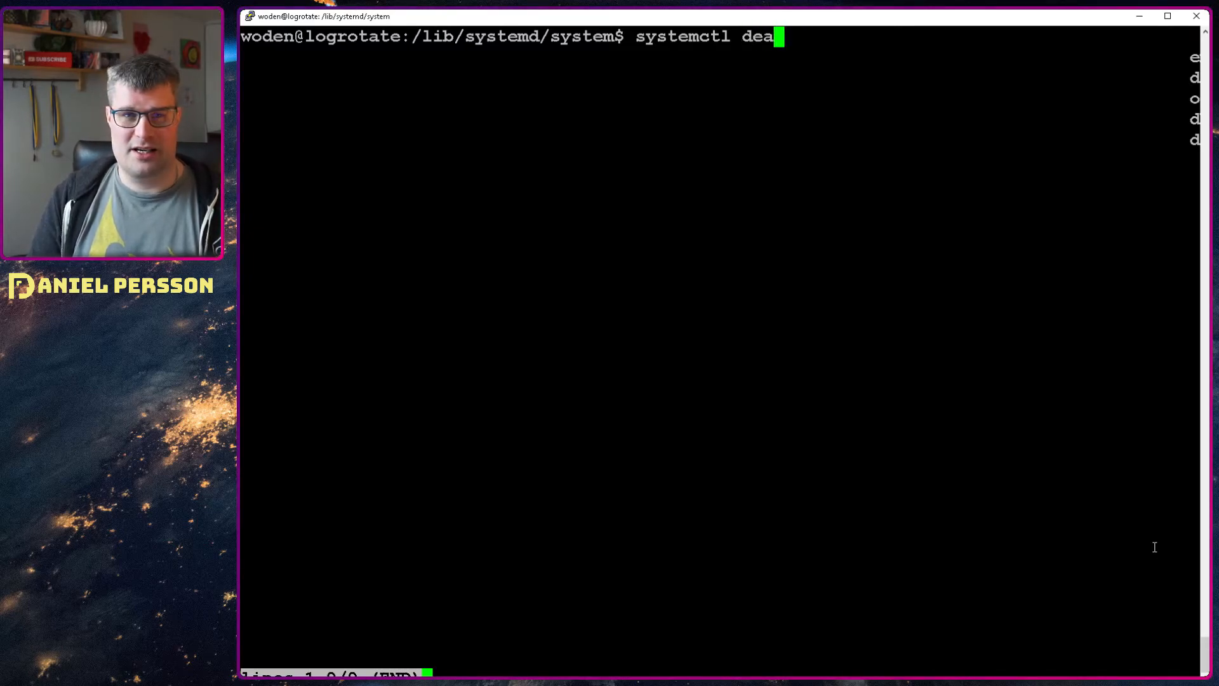
text(emon-reload)
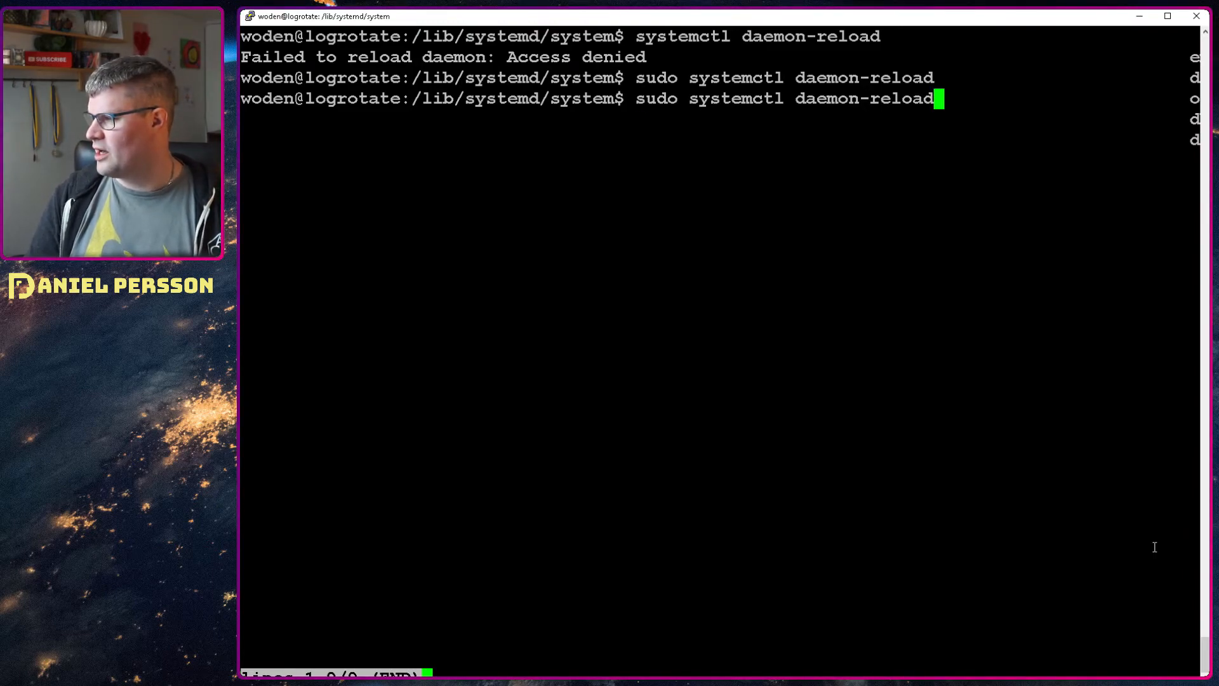
Restart logrotate.timer with sudo systemctl restart.
text(rest)
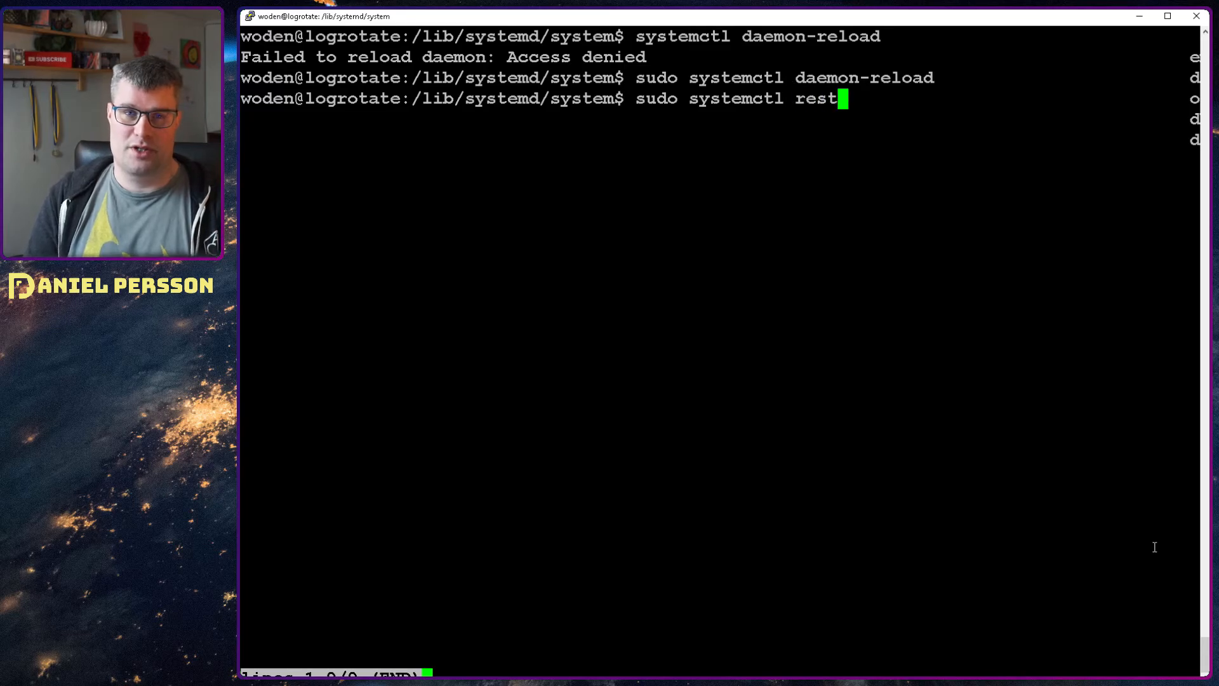
text(art)
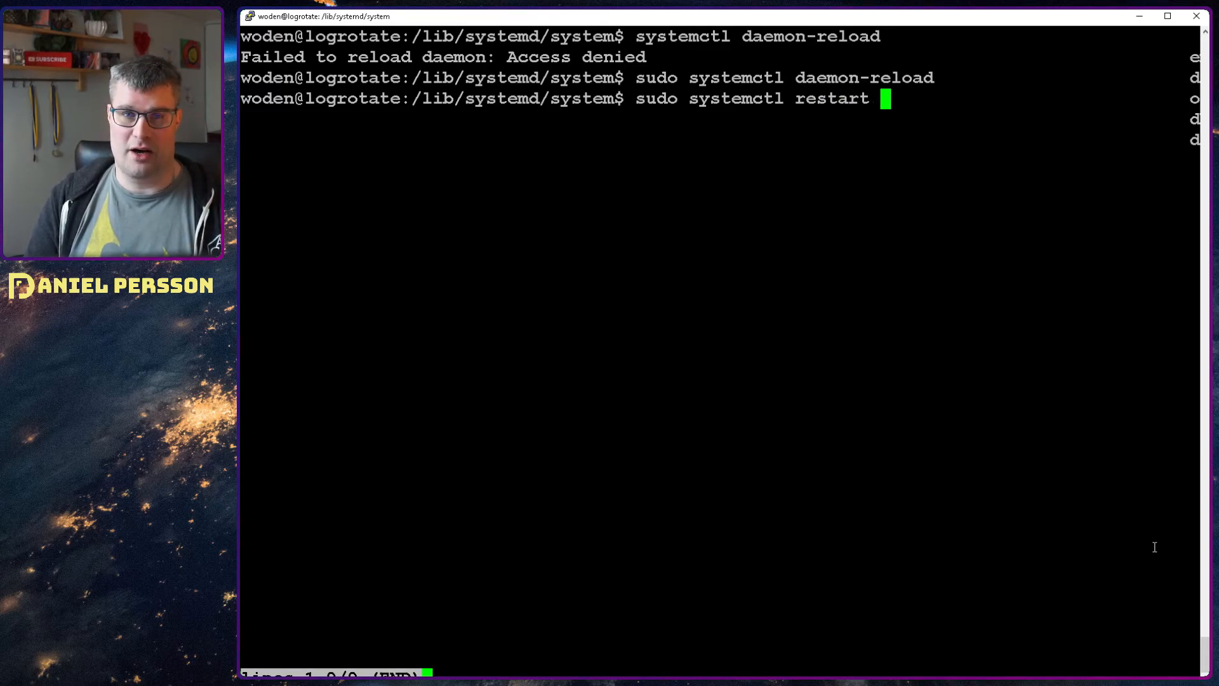
text(logrotate.)
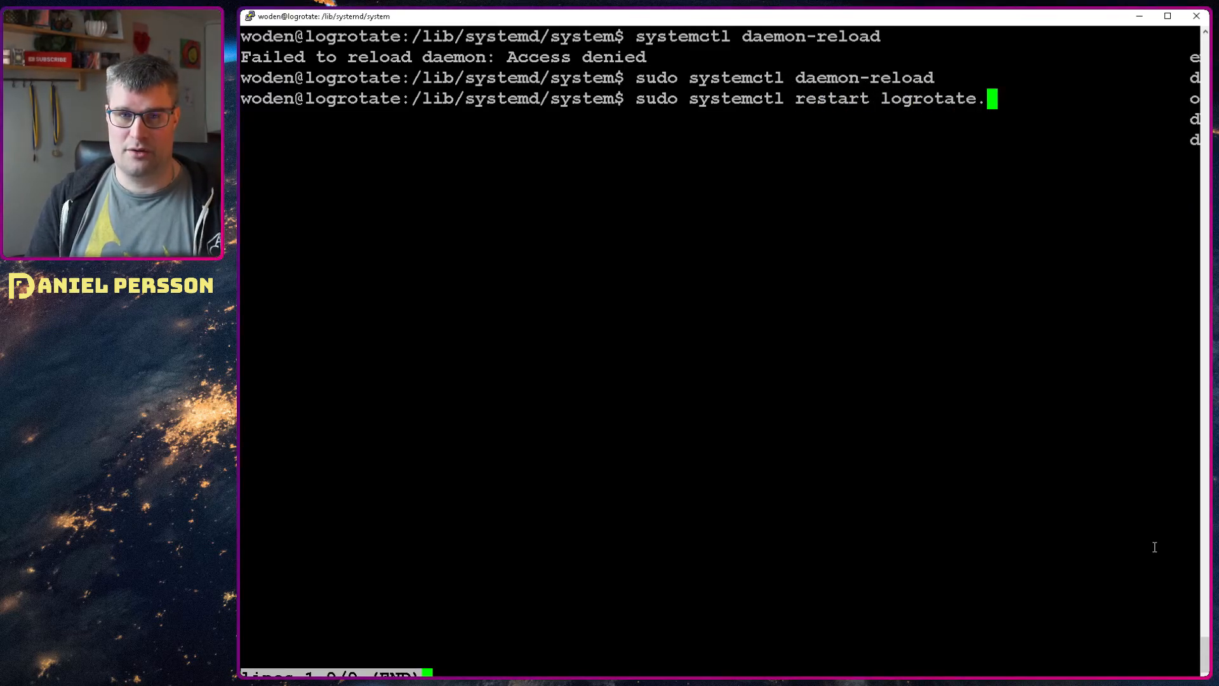
key(Return)
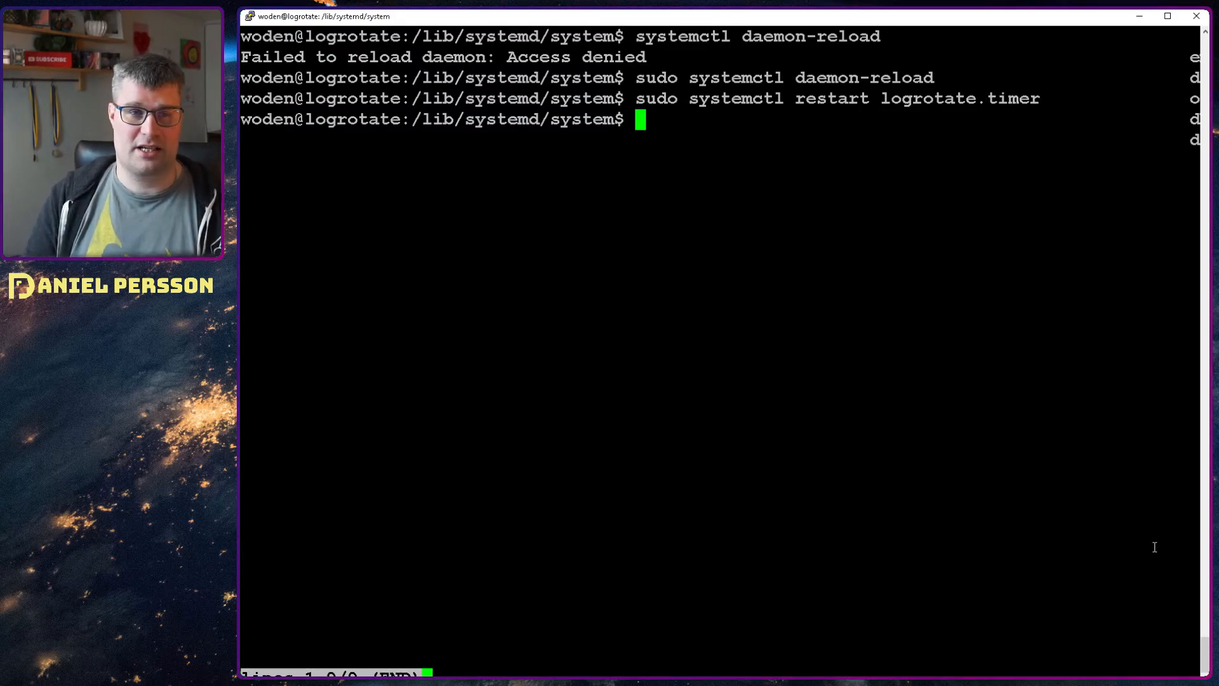
text(systemctl)
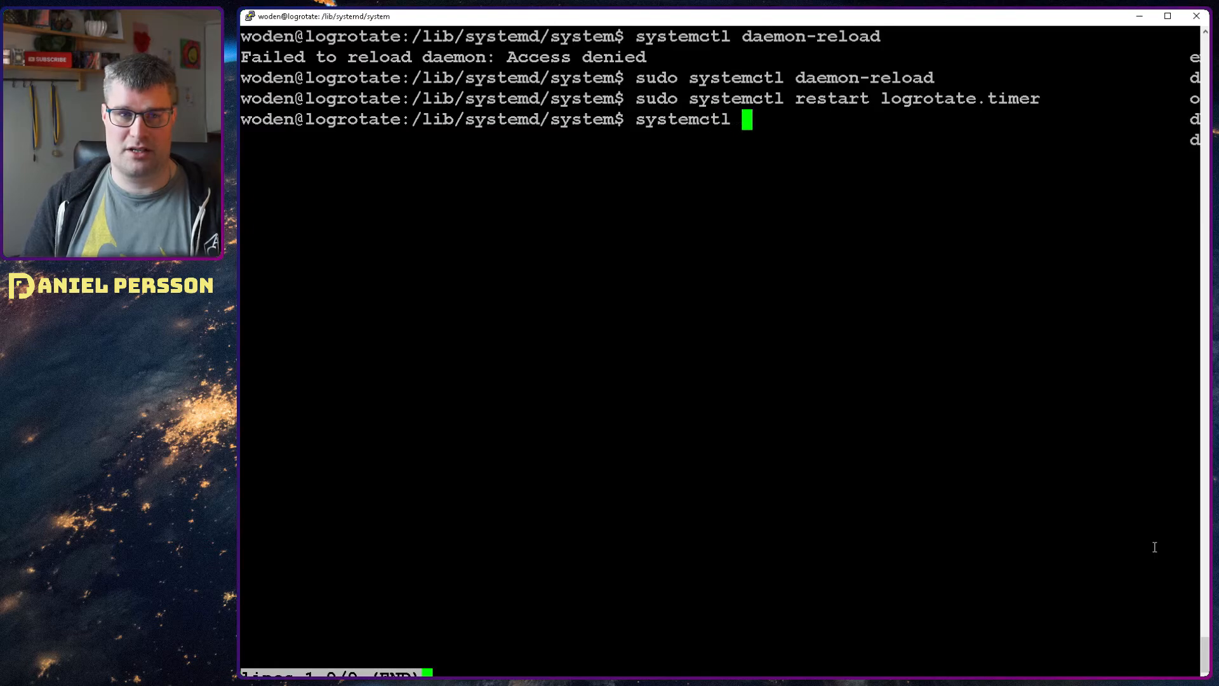
text(list-t)
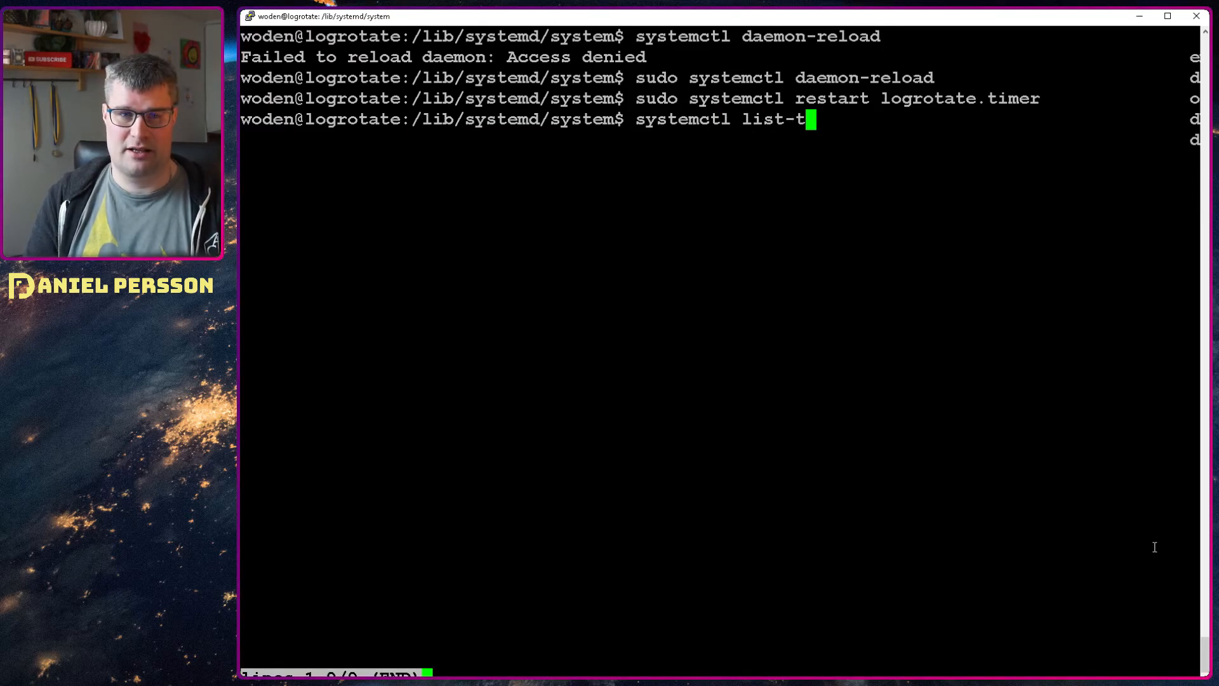
key(Return)
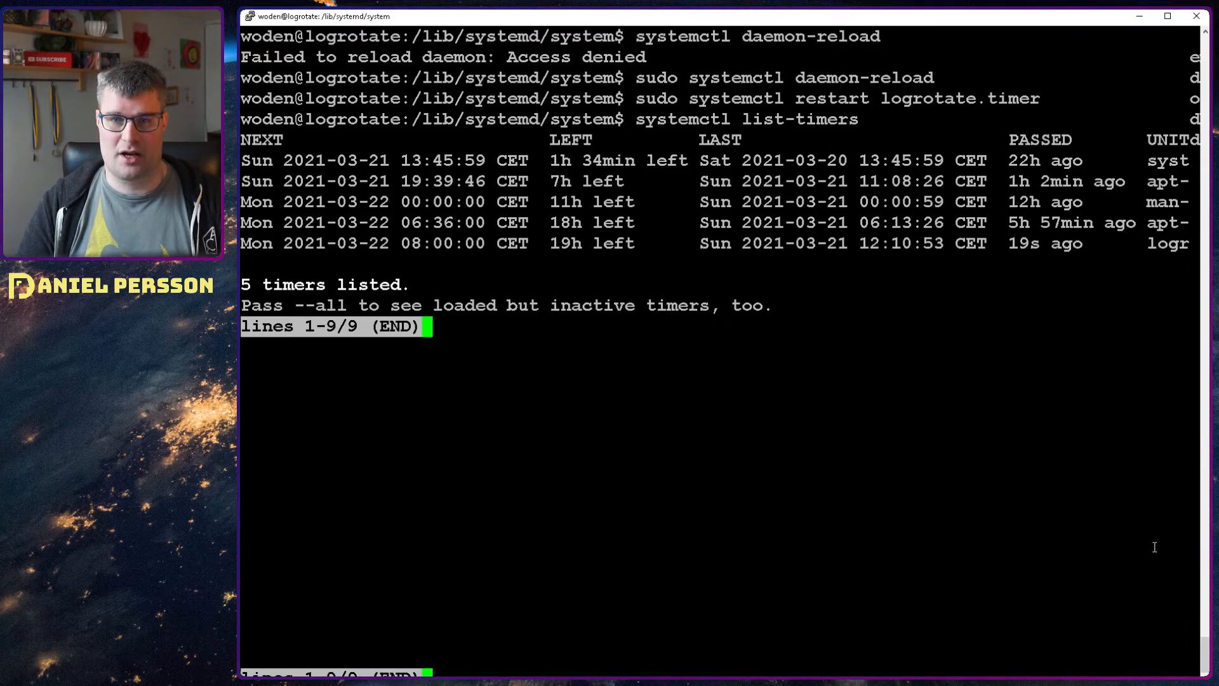
mouse_move(833, 349)
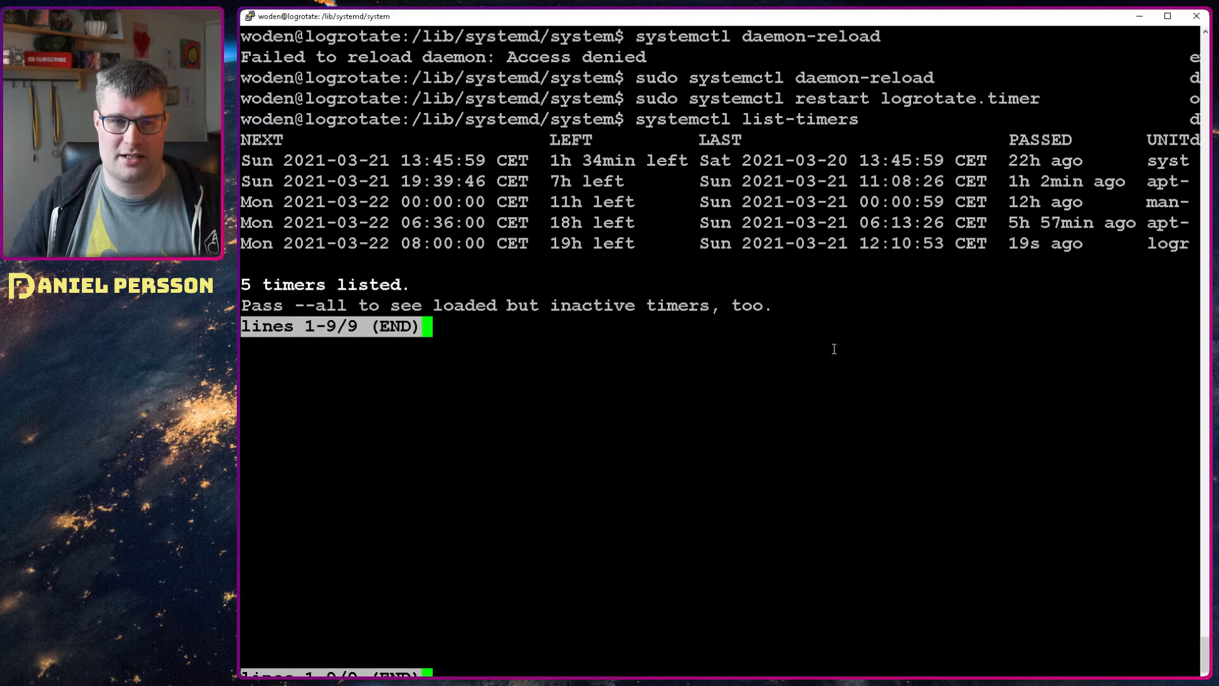